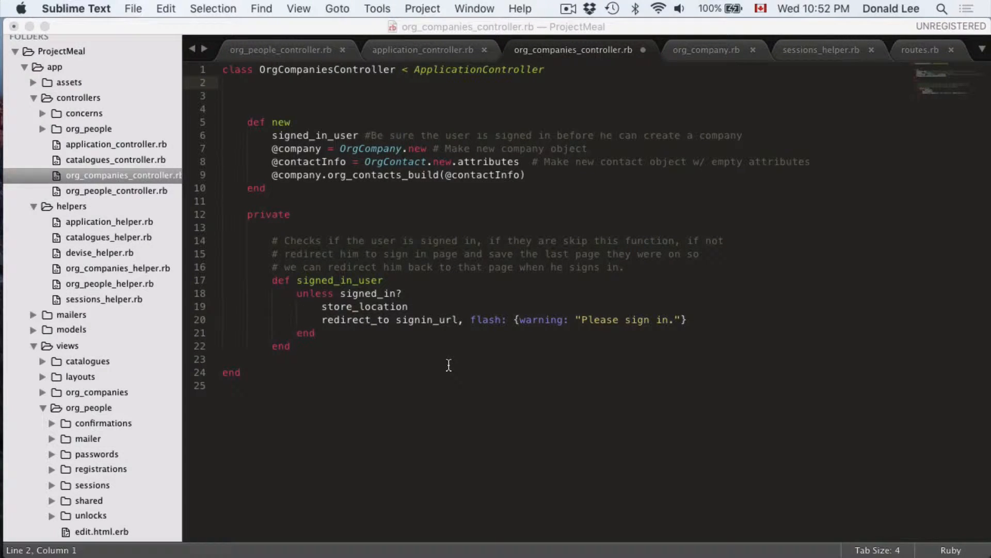
pyautogui.moveTo(397, 176)
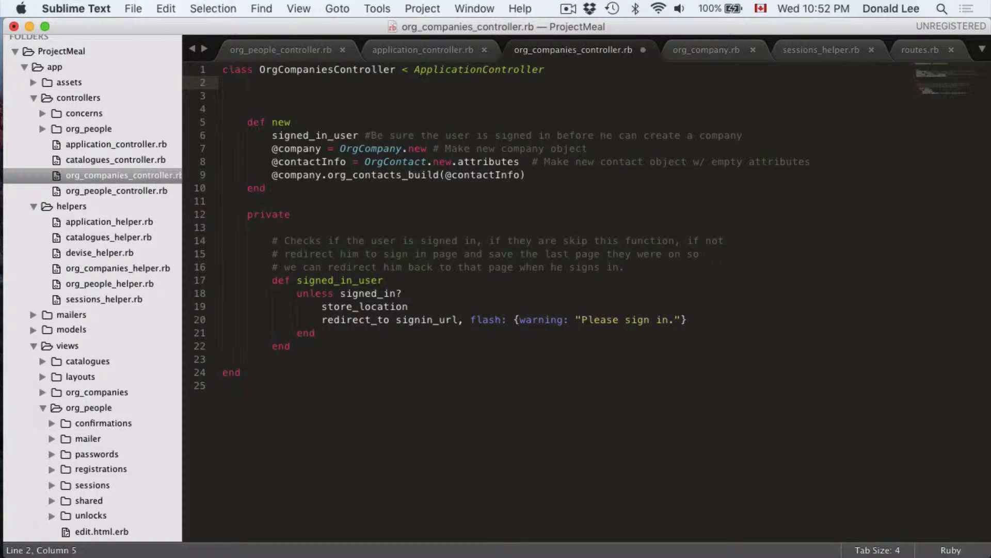
# Step: Add a before_action :signed_in_user line at the top of OrgCompaniesController
pyautogui.write('before_ac')
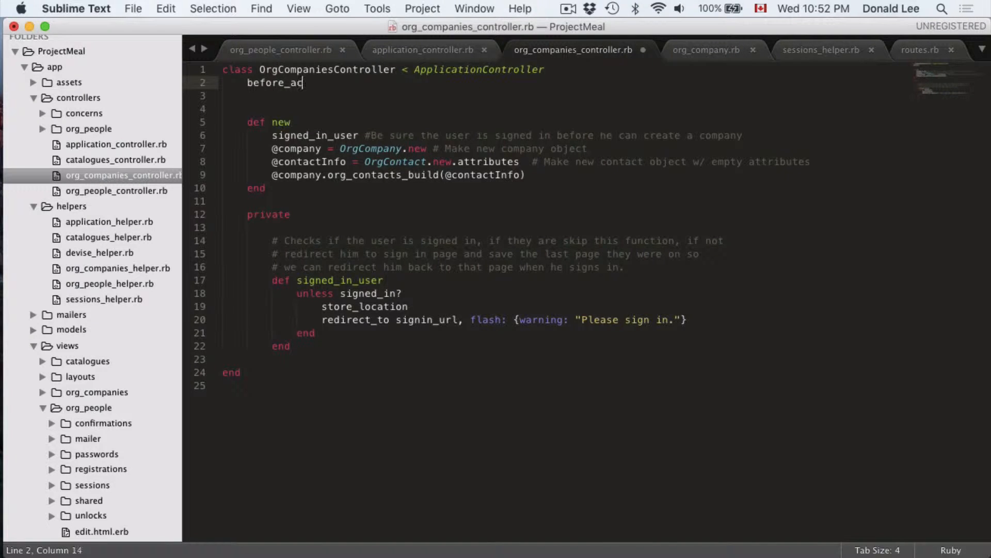
pyautogui.write('tion :s')
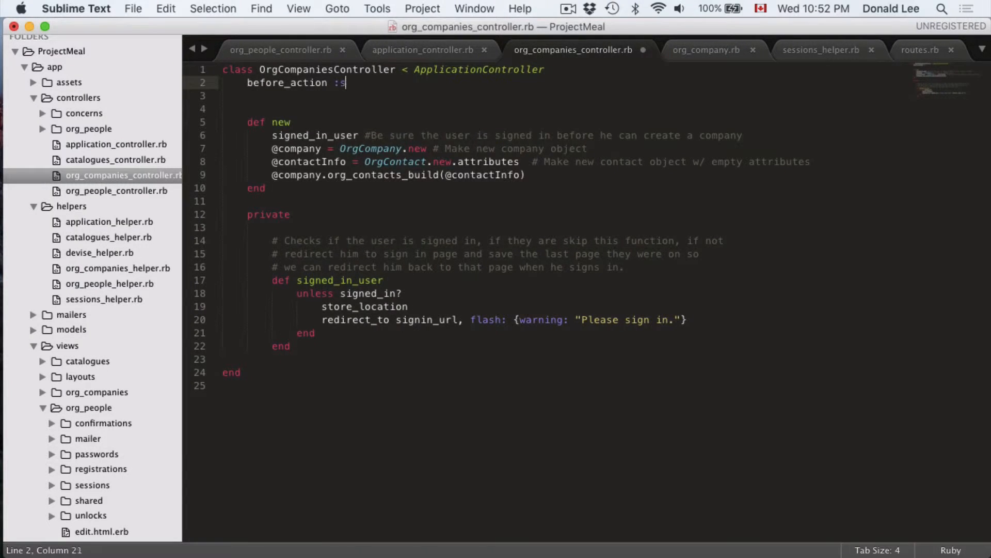
pyautogui.write('ign')
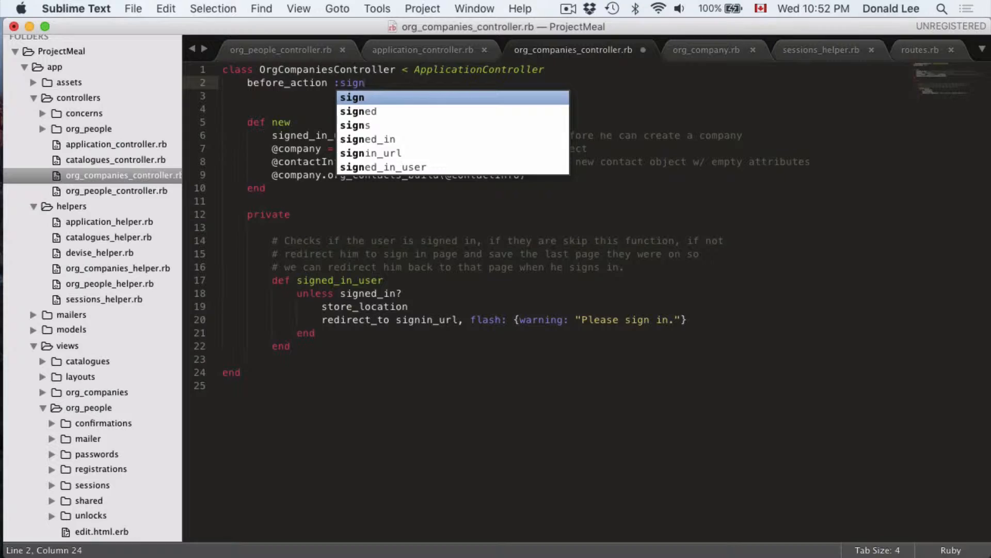
pyautogui.write('ed_in_user')
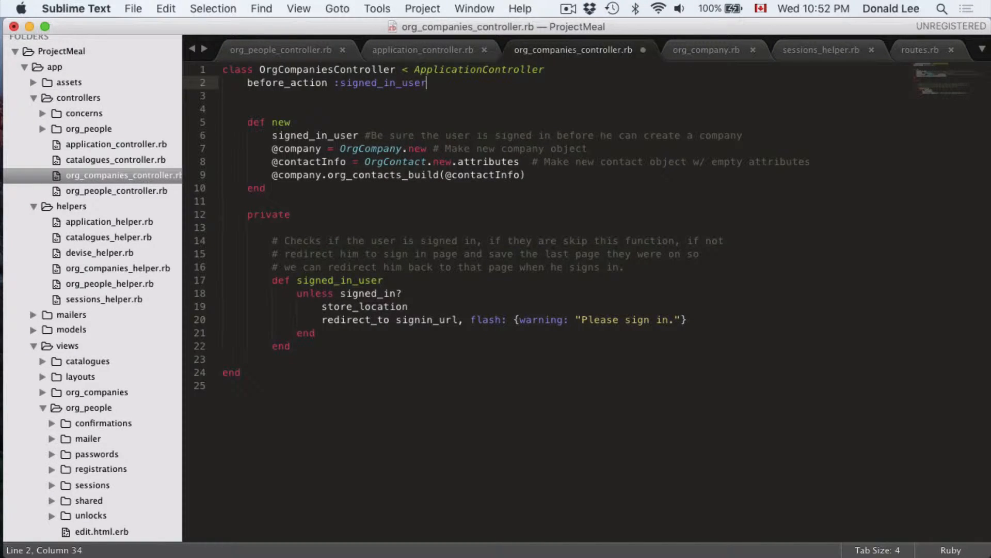
pyautogui.moveTo(384, 105)
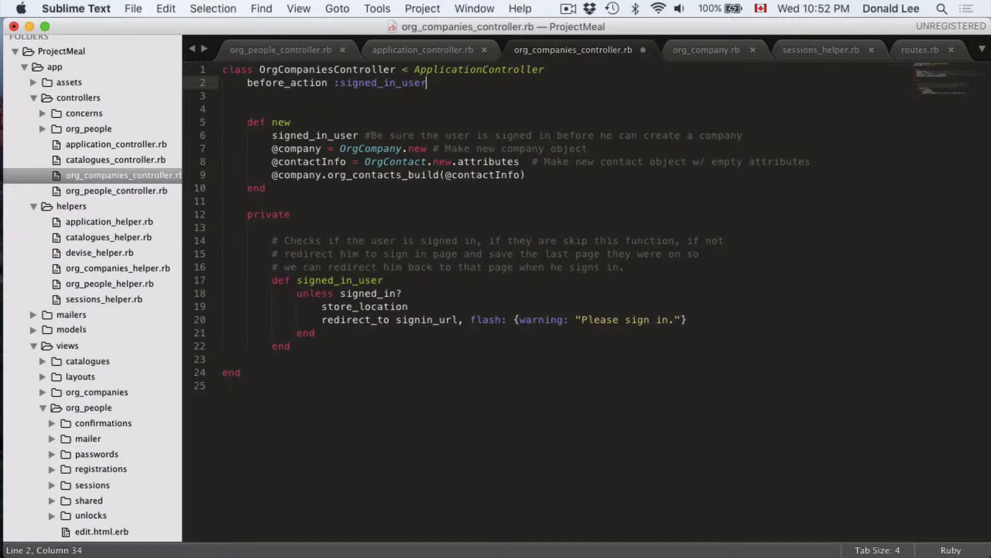
# Step: Restrict the before_action with only: [:new] and save the controller
pyautogui.write(',')
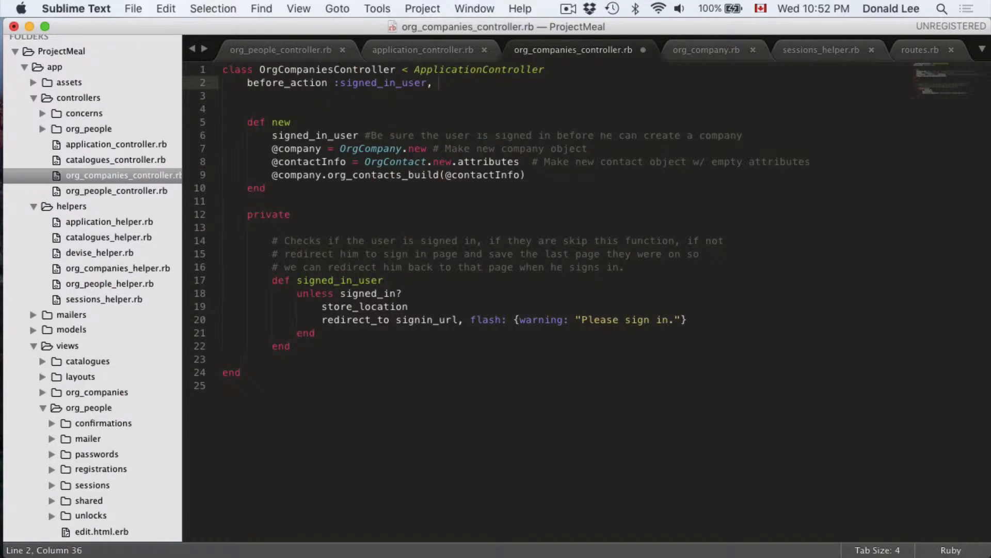
pyautogui.write('only:')
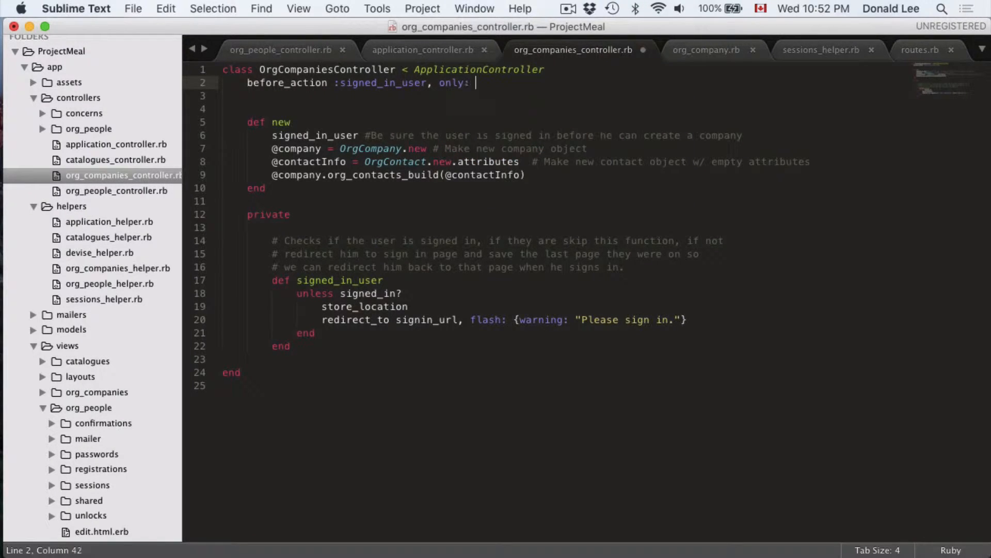
pyautogui.write('[:new]')
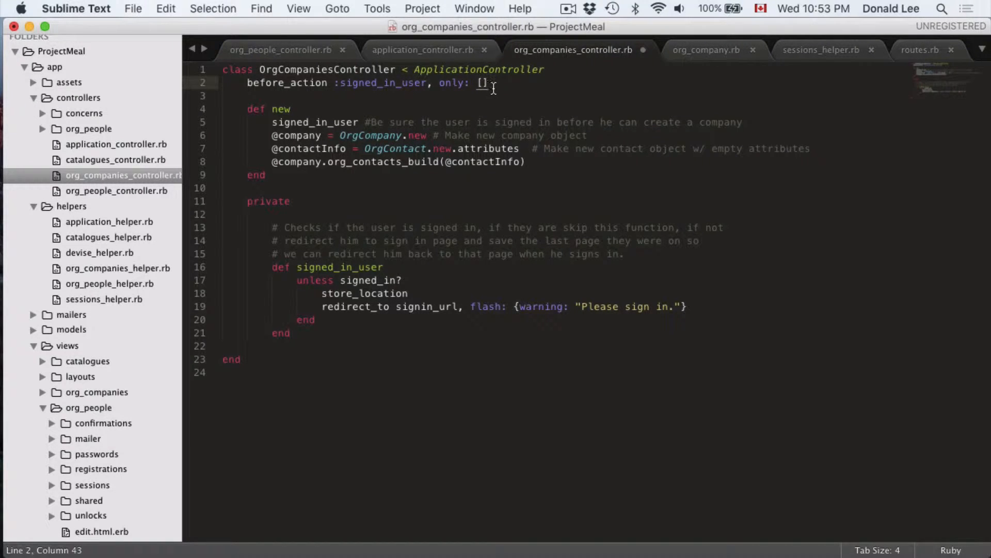
pyautogui.write(':new')
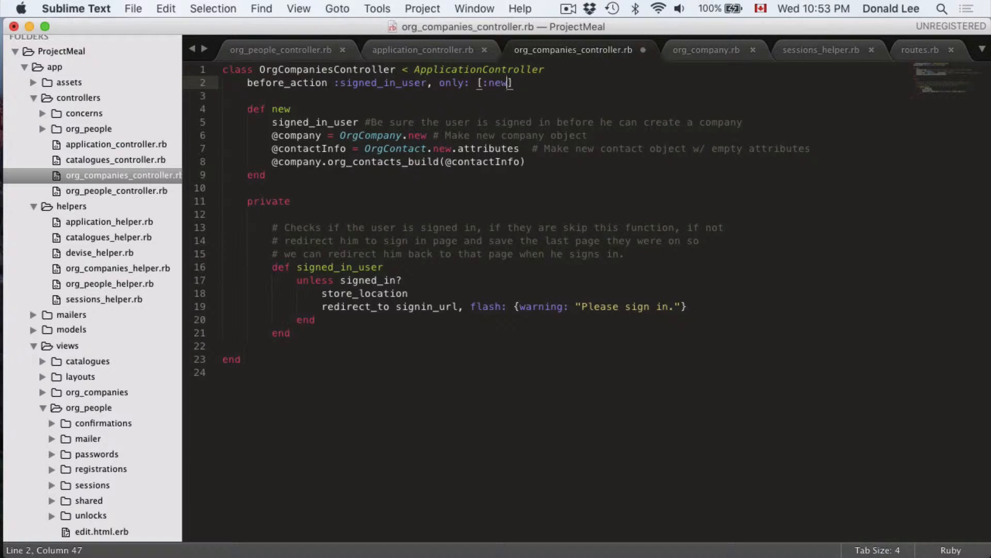
pyautogui.press('cmd+s')
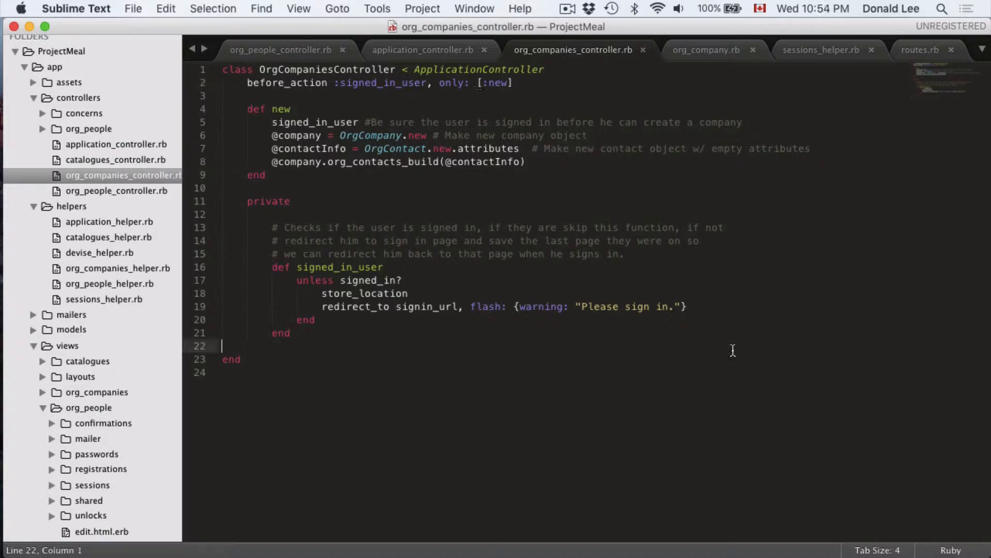
pyautogui.moveTo(172, 192)
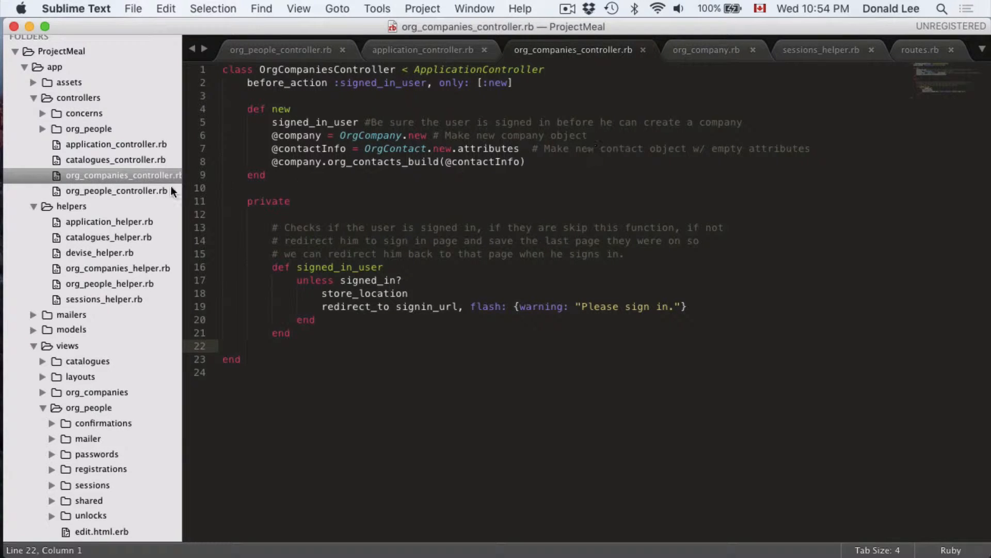
# Step: Create a new file in the views/org_companies folder and begin its content
pyautogui.scroll(-3)
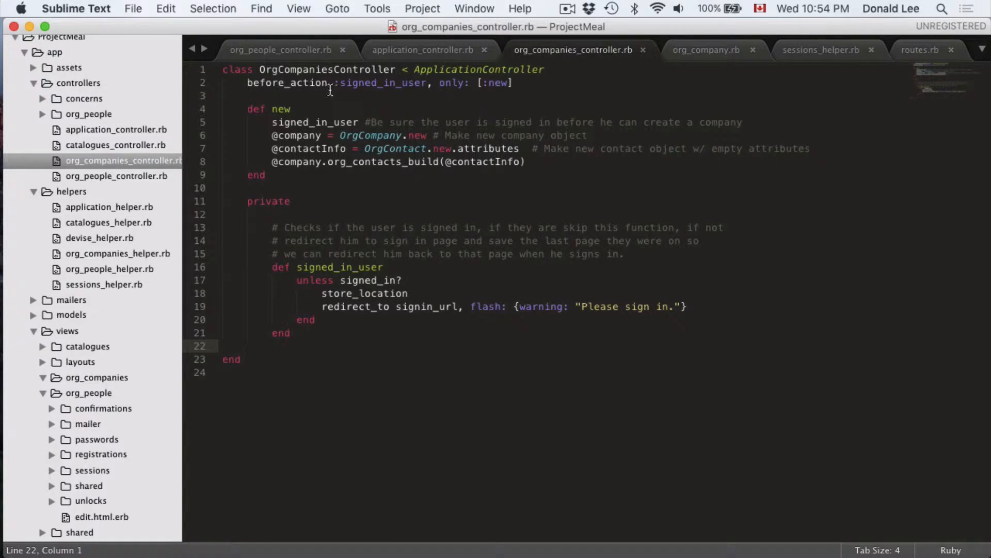
pyautogui.rightClick(97, 378)
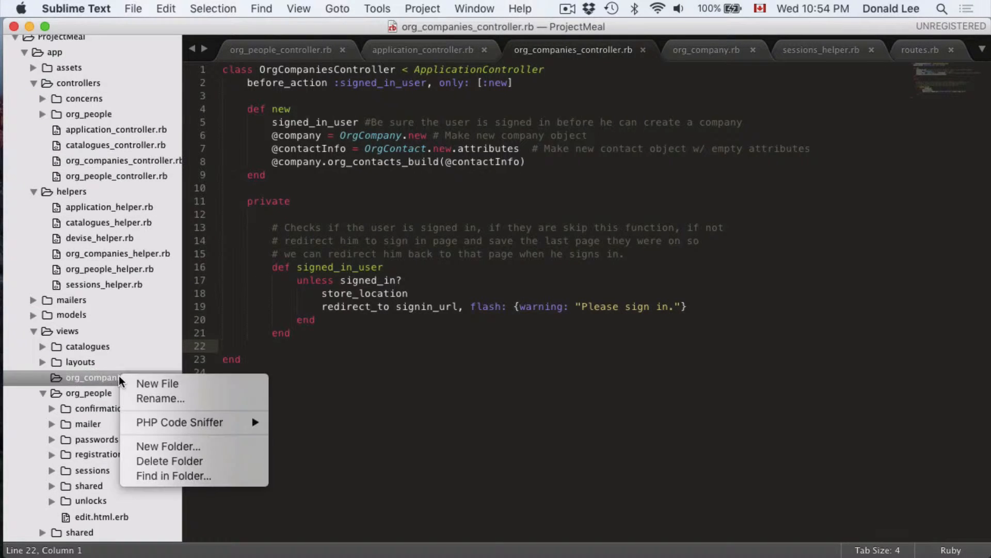
pyautogui.click(157, 383)
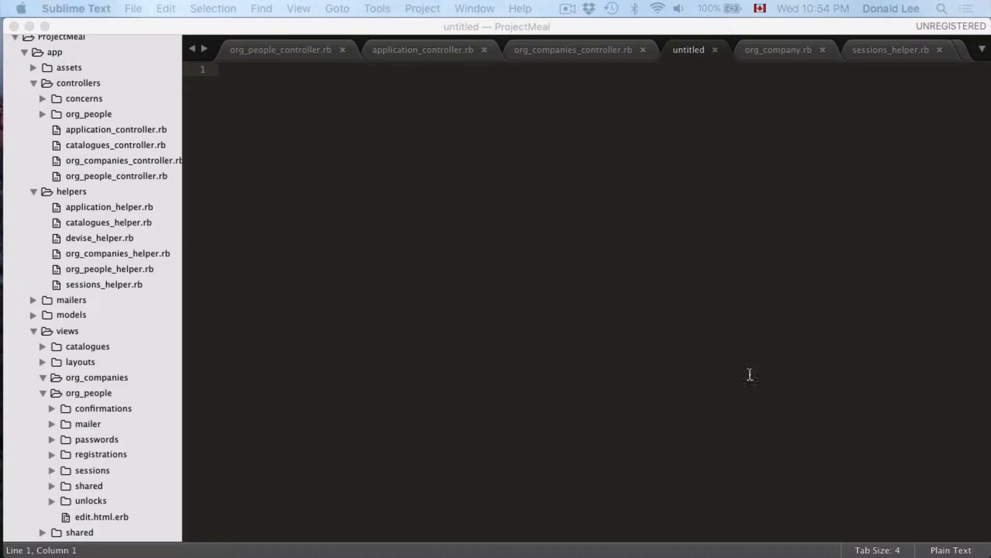
pyautogui.write('<d')
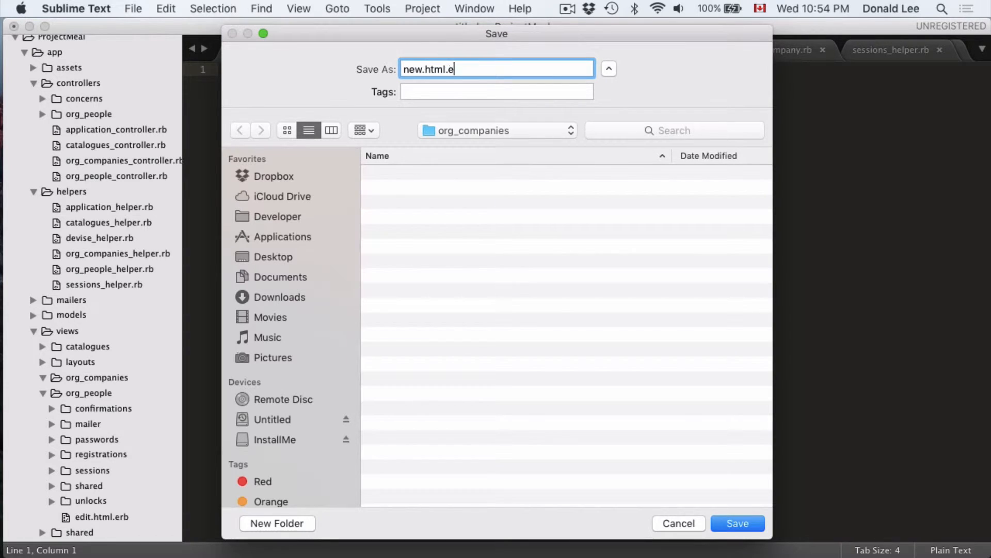
# Step: Save the file as new.html.erb and add a div with class col-md-6 col-md-push-3
pyautogui.click(736, 522)
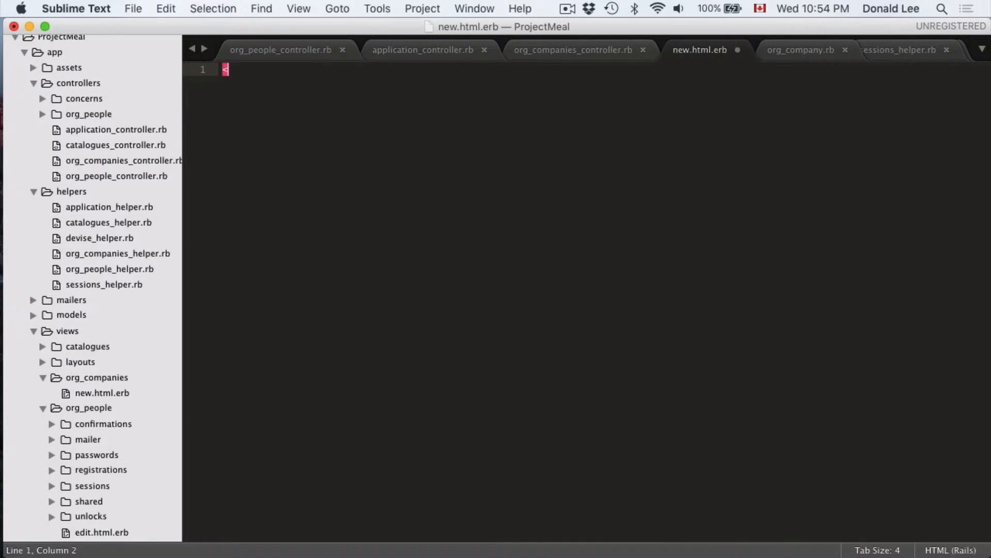
pyautogui.write('div>')
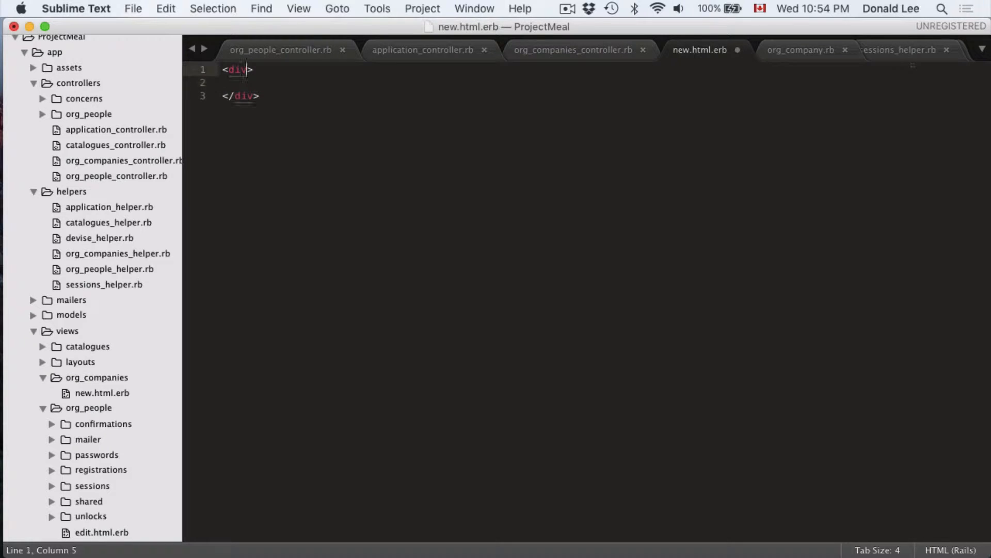
pyautogui.write('class=')
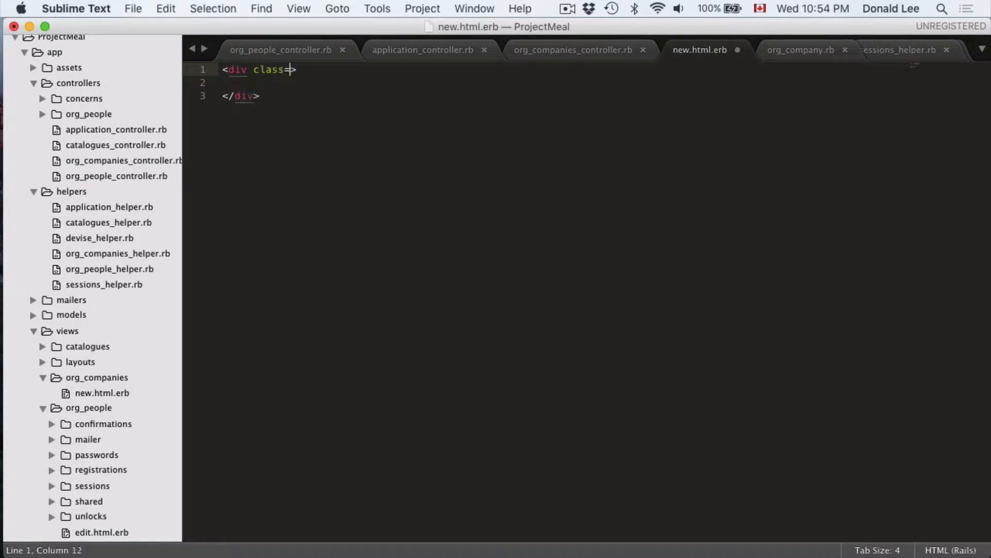
pyautogui.write('"col-md-')
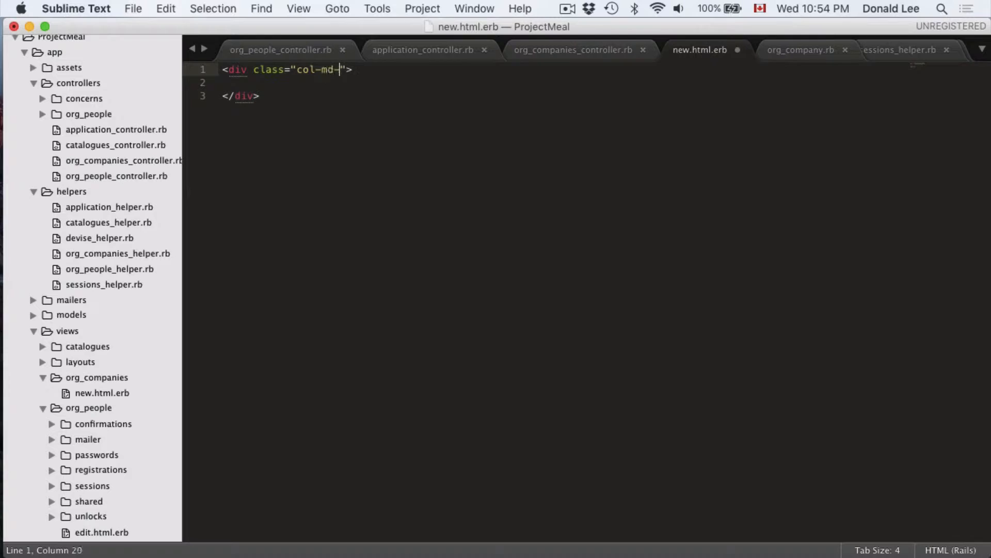
pyautogui.write('6 col-md-')
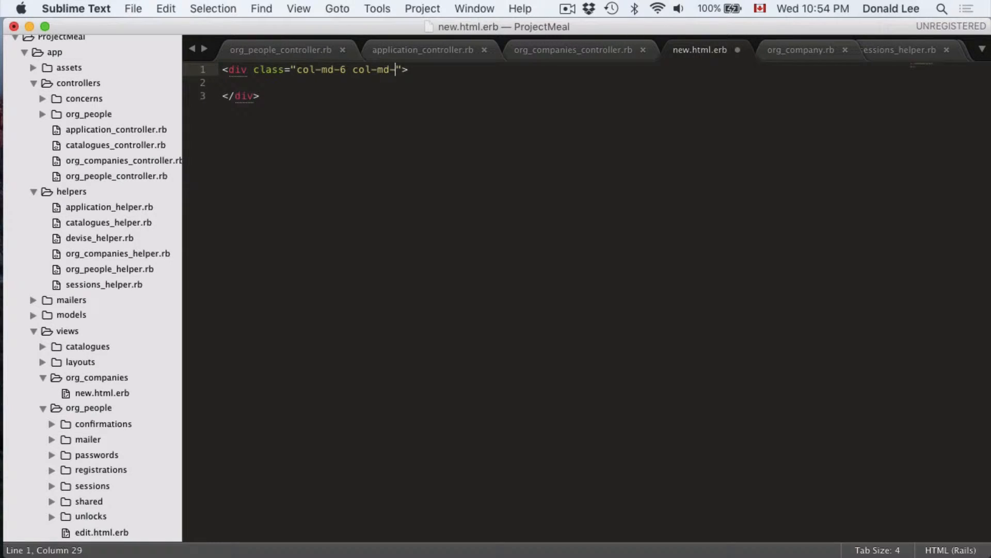
pyautogui.write('push-3')
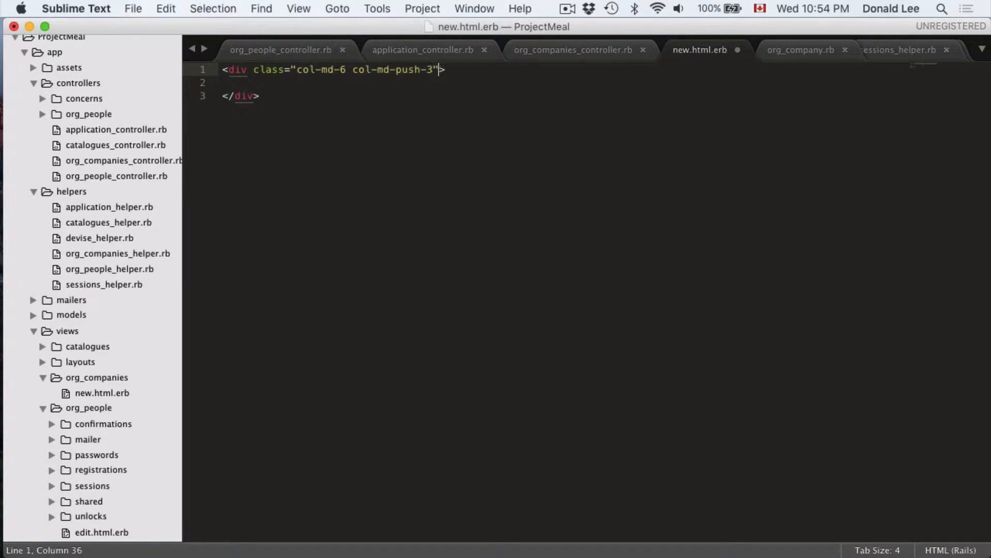
# Step: Add a provide(:title, "Register Company") ERB line inside the div
pyautogui.write('<')
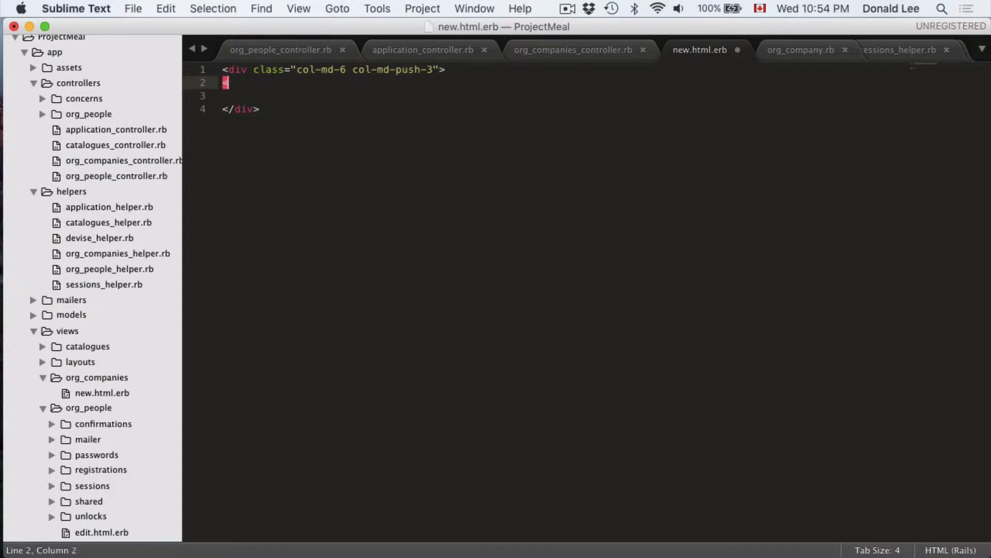
pyautogui.write('%%>')
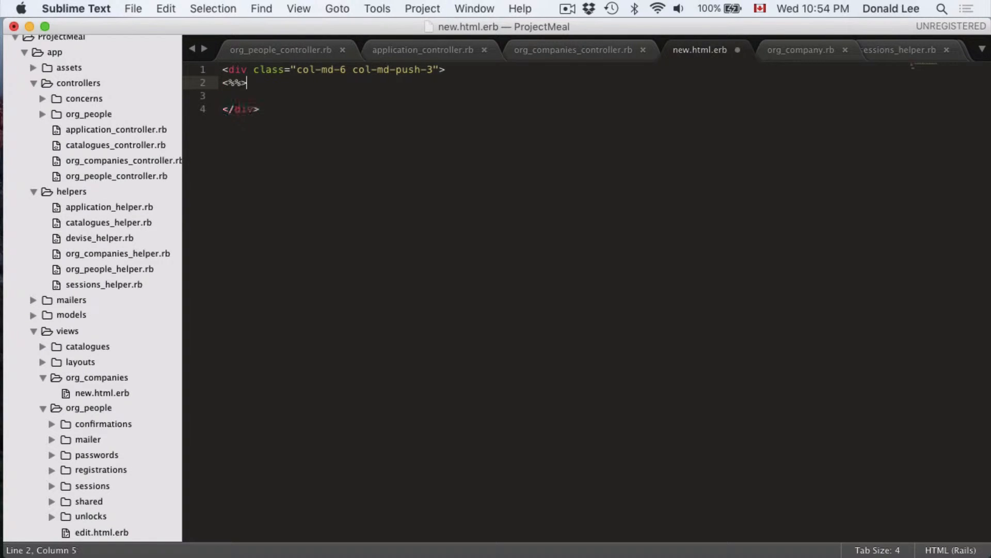
pyautogui.write('= pro')
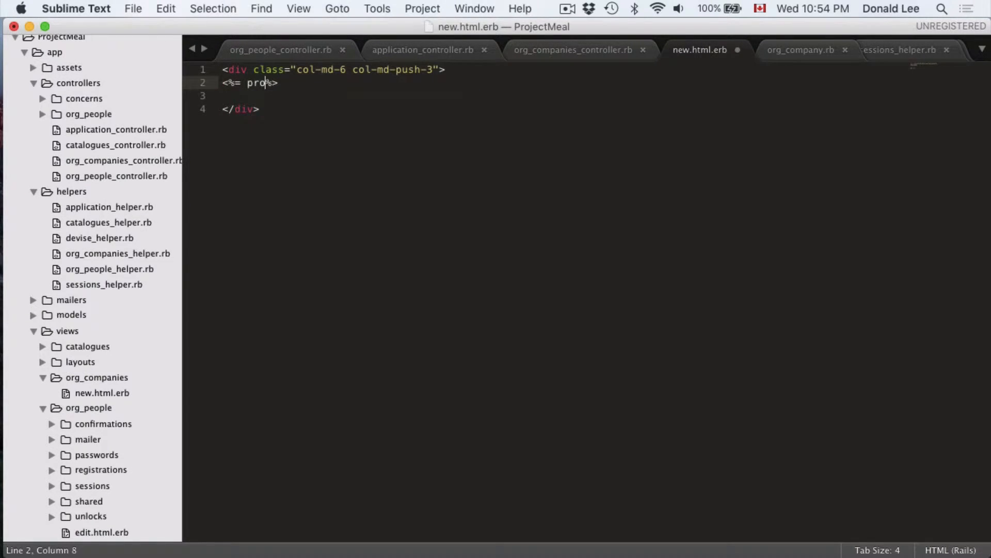
pyautogui.write('vide(:t')
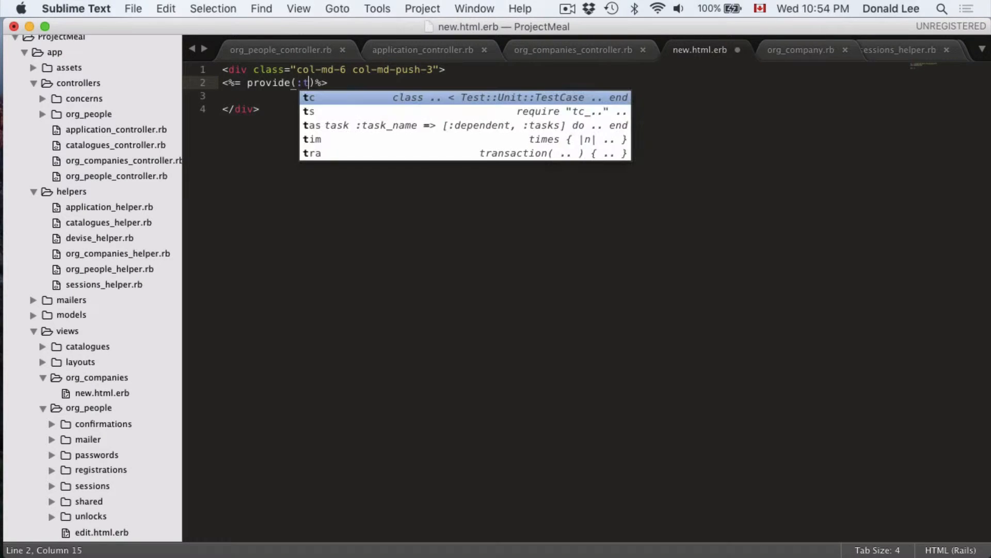
pyautogui.write('itle,')
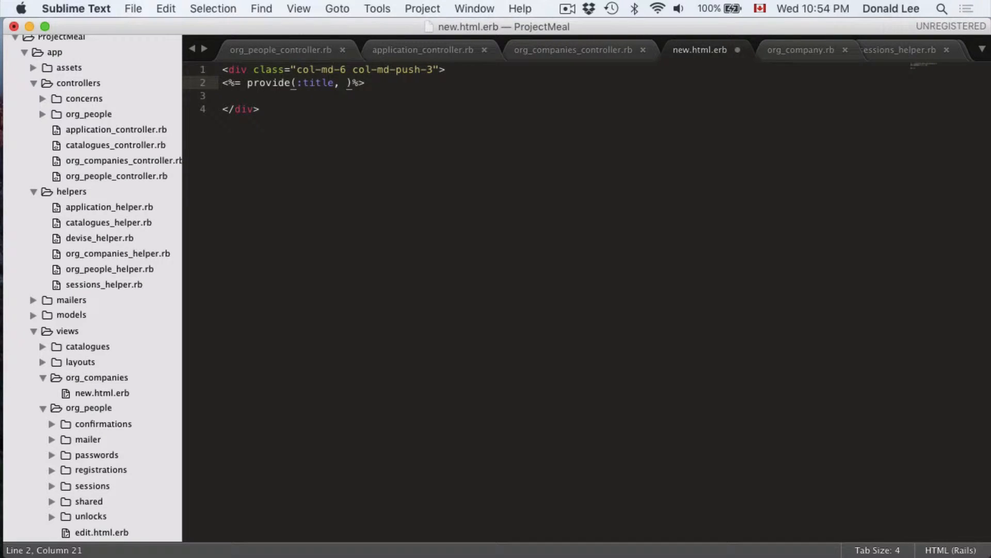
pyautogui.write('"Regist"')
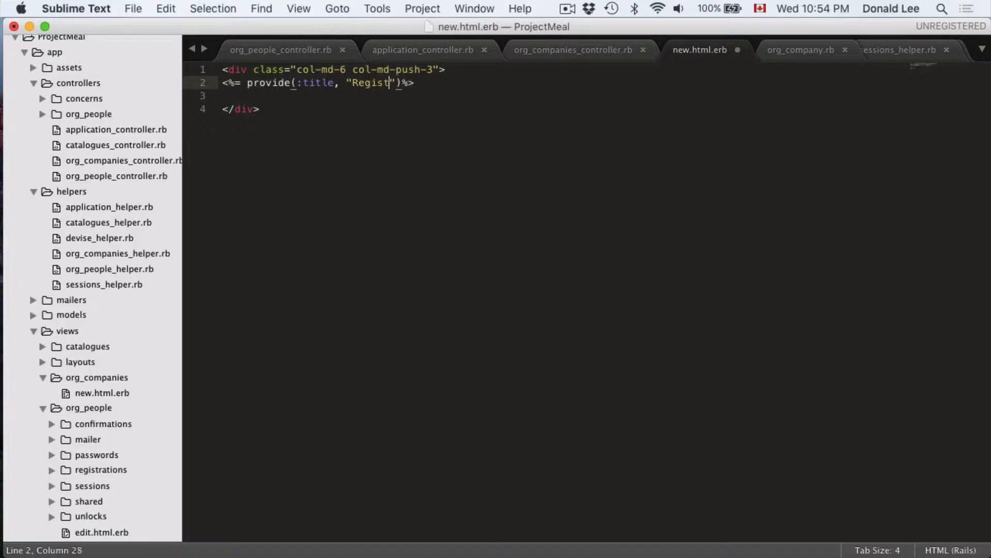
pyautogui.write('er Company')
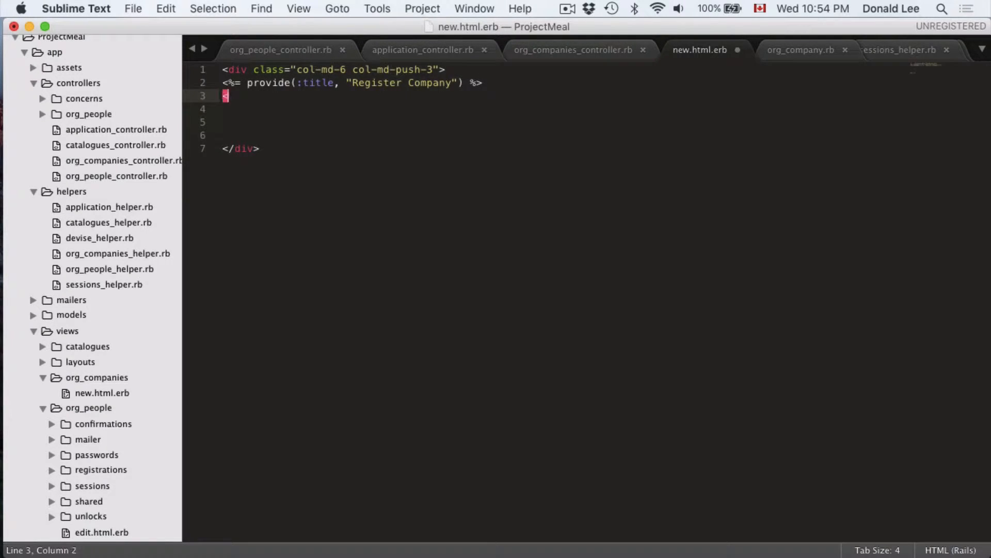
# Step: Add a centred h1 heading reading Register Your Company
pyautogui.write('<center><h1></h1></center>')
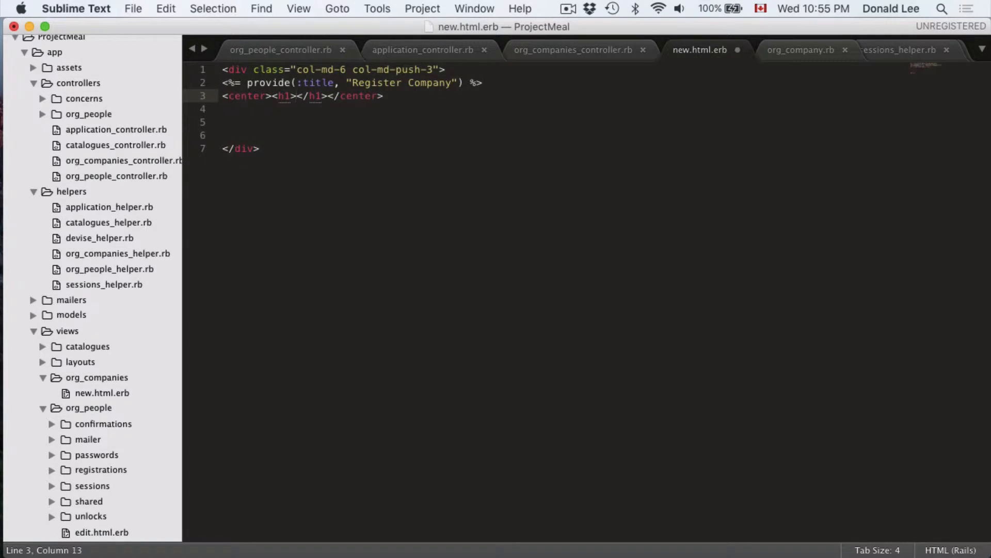
pyautogui.write('Register Your C')
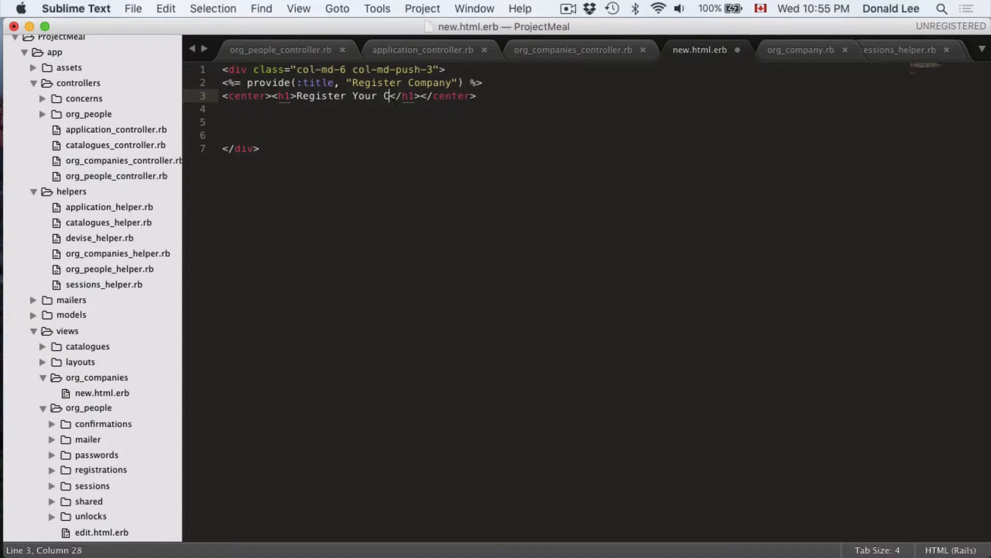
pyautogui.write('ompany')
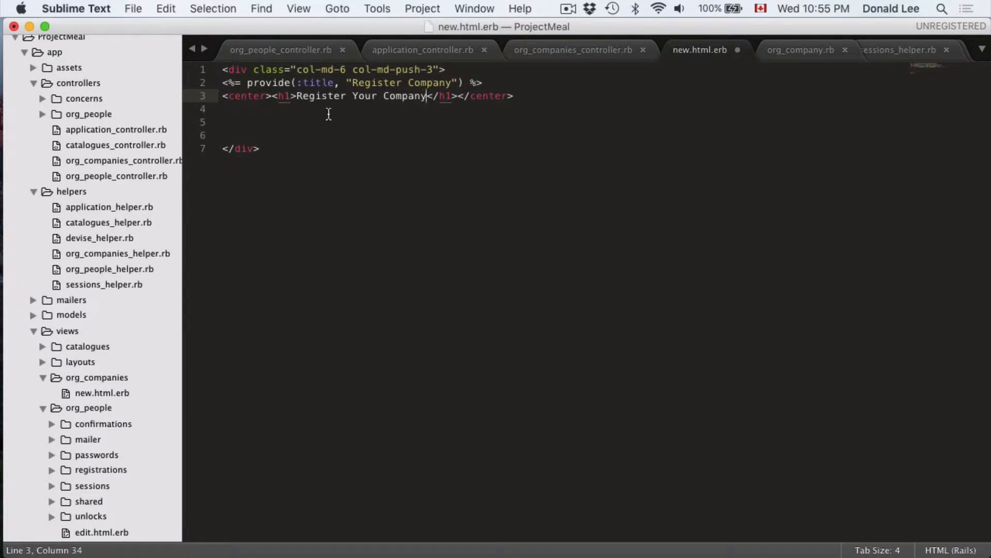
pyautogui.write('<fi')
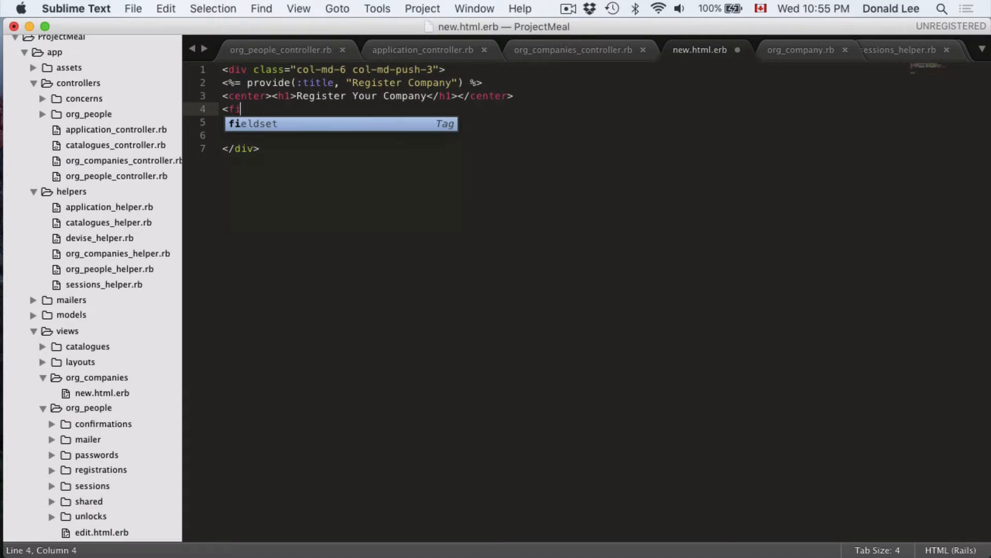
pyautogui.write('or')
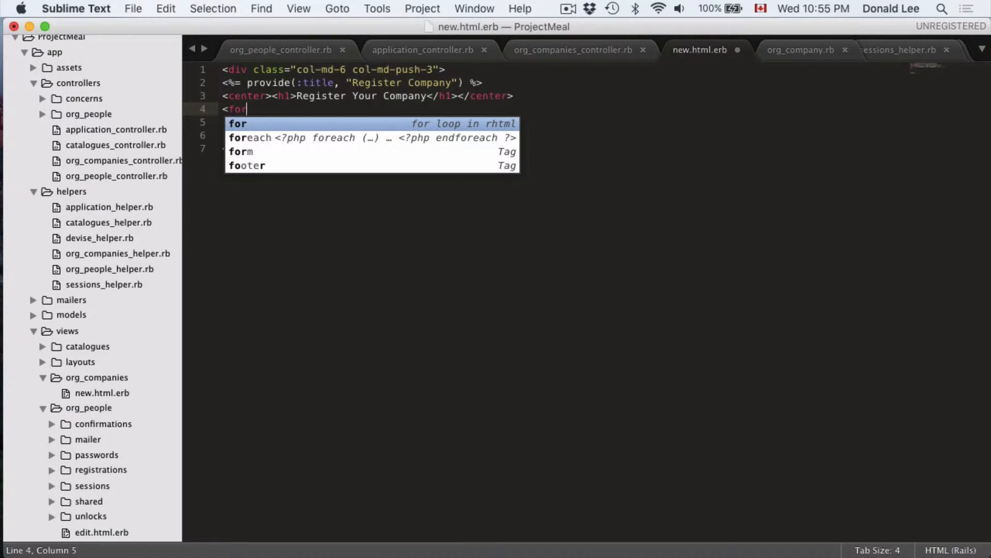
pyautogui.press('tab')
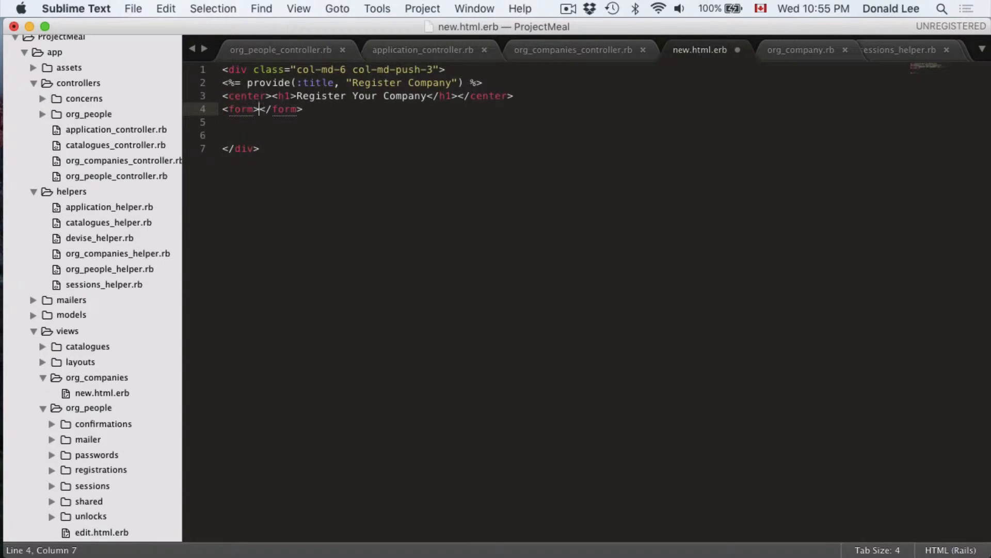
pyautogui.press('backspace')
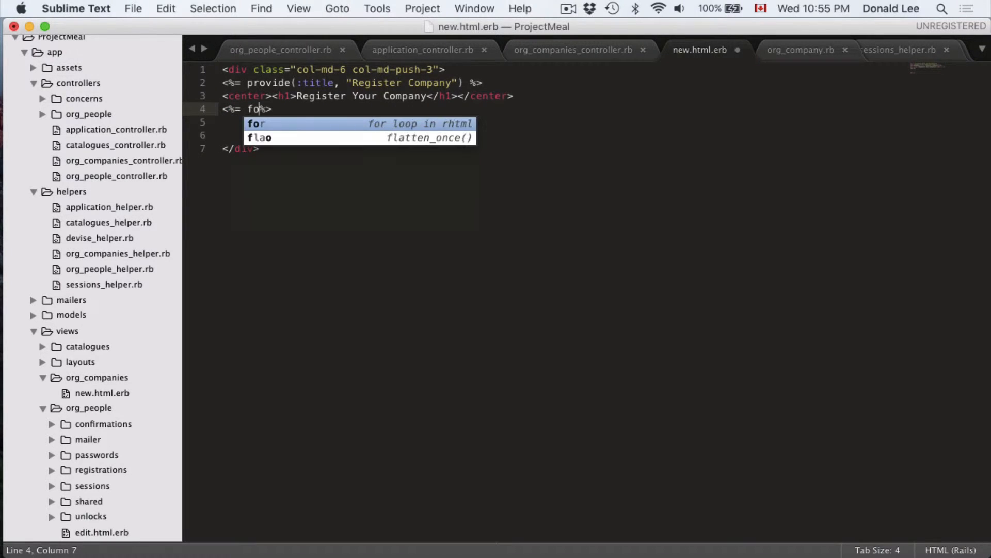
pyautogui.write('rm')
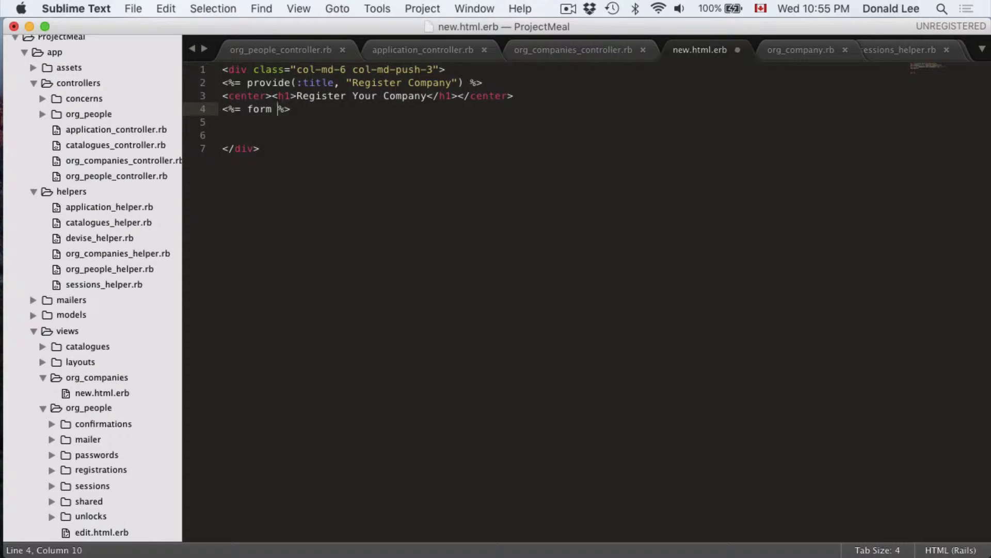
pyautogui.write('_for')
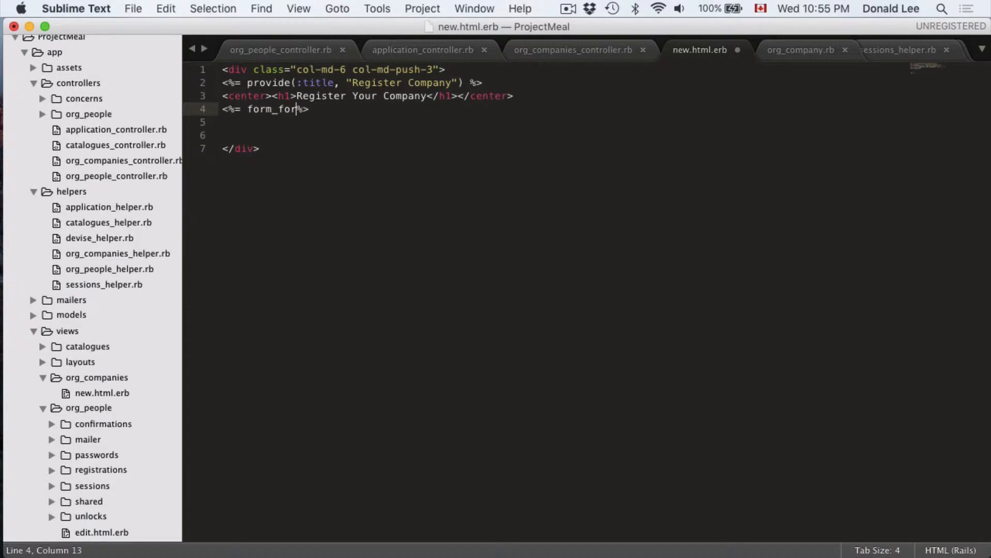
pyautogui.write('(')
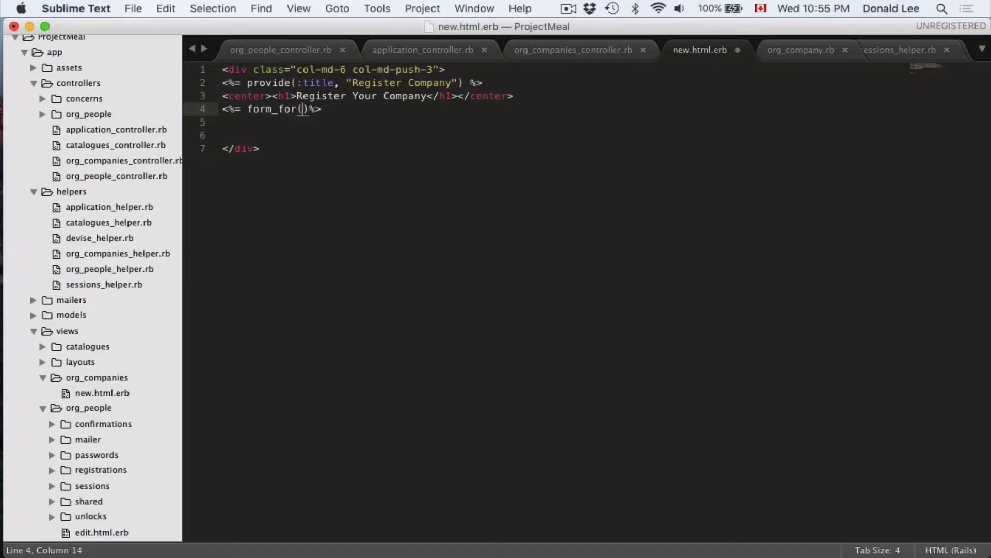
pyautogui.write('@')
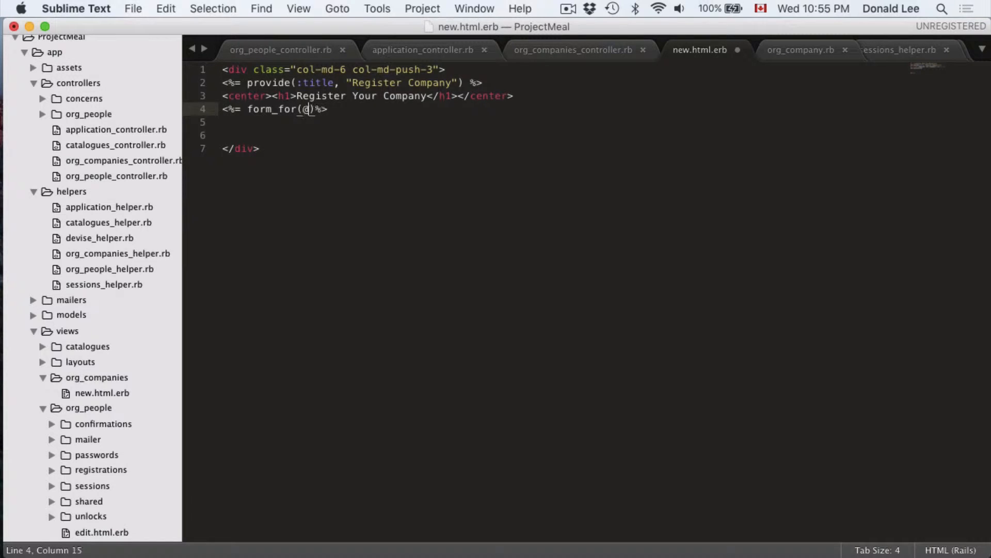
pyautogui.write('company')
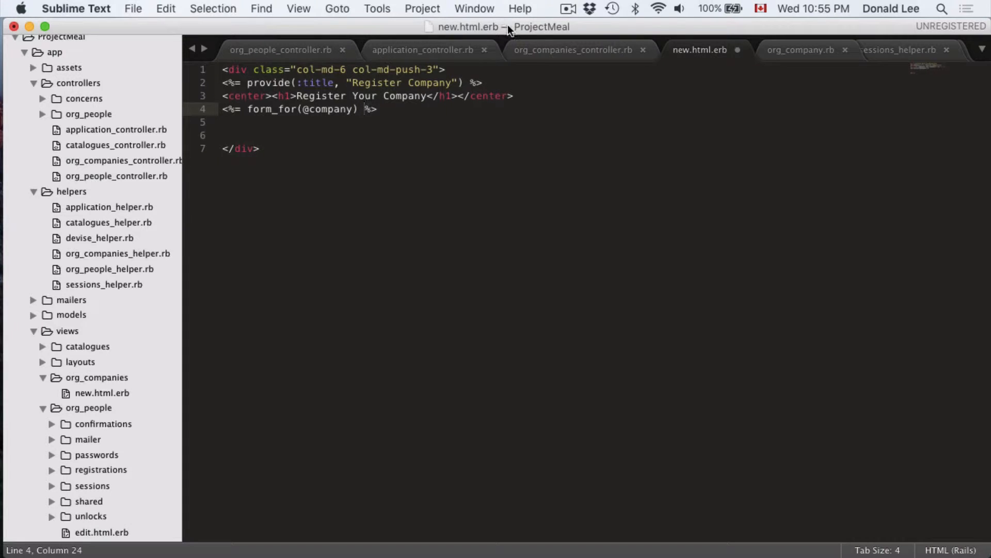
pyautogui.click(572, 49)
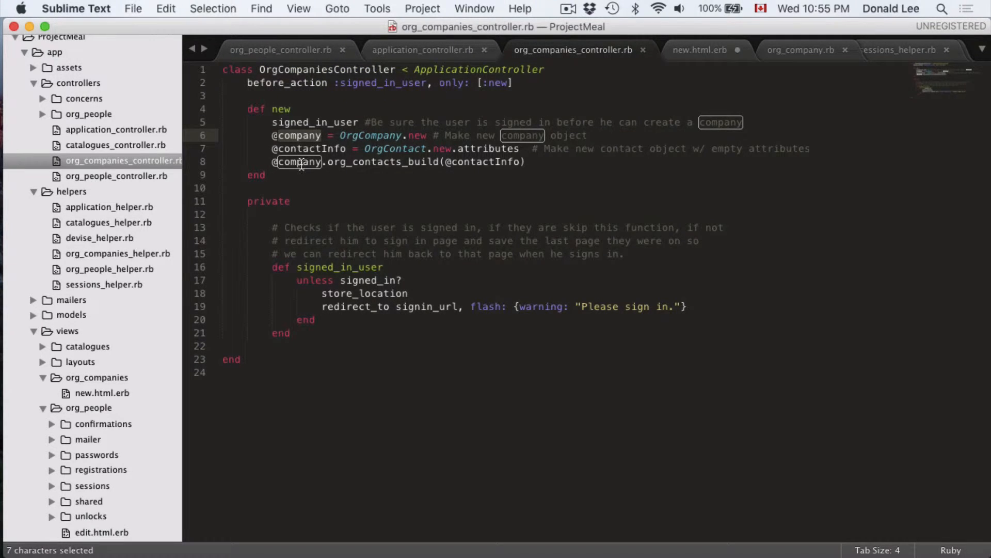
pyautogui.click(700, 49)
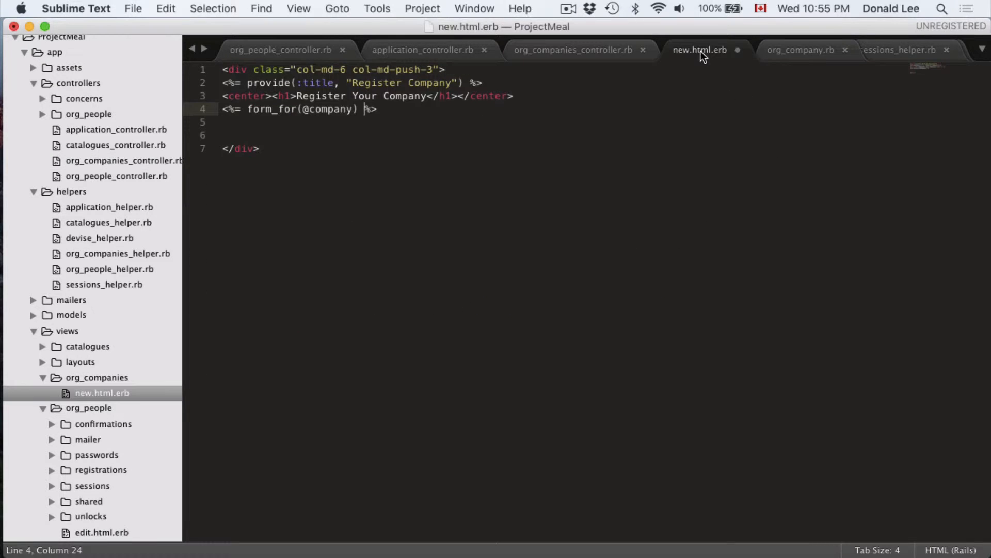
pyautogui.write('do |f|')
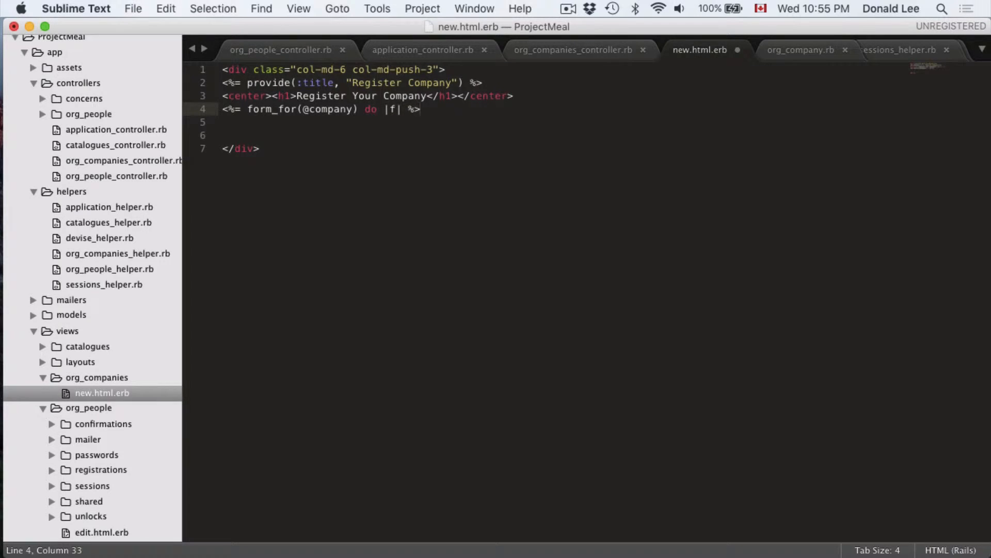
# Step: Close the form_for block with an end tag and begin a render line inside it
pyautogui.write('<%%>')
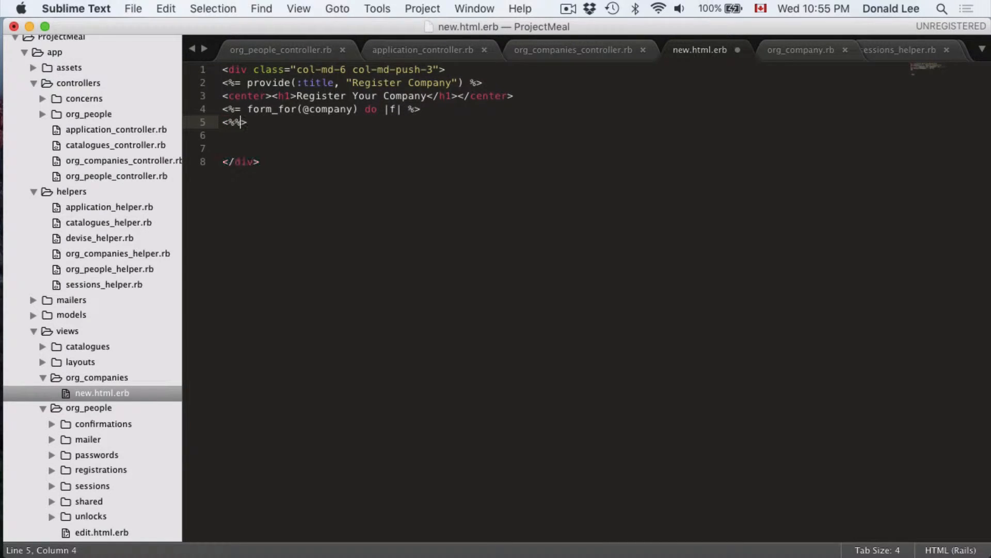
pyautogui.write('end')
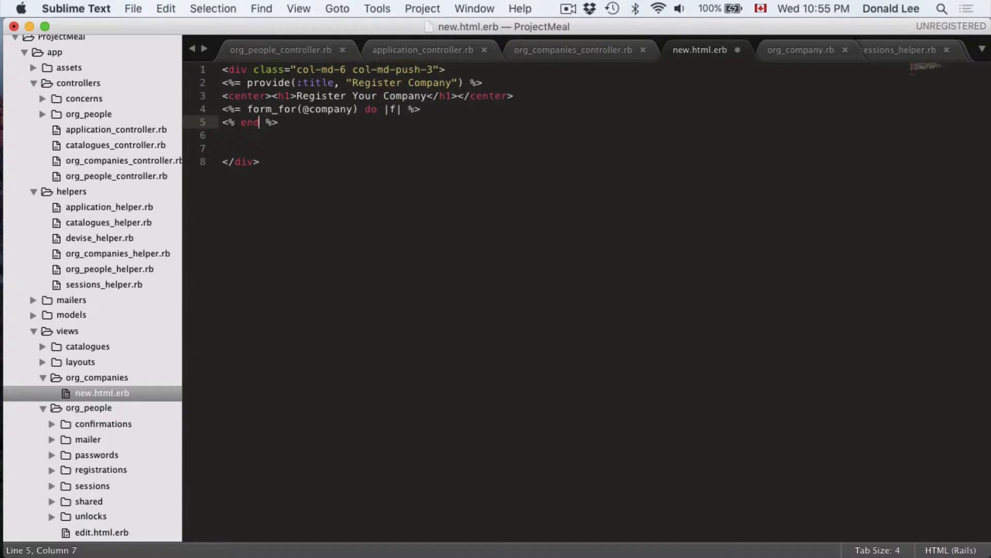
pyautogui.press('enter')
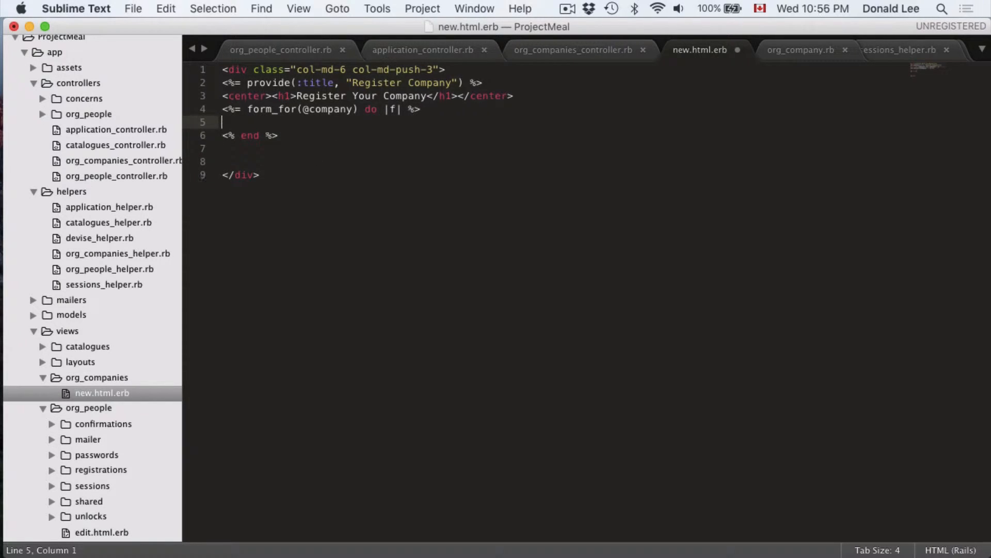
pyautogui.write("<% render '%>")
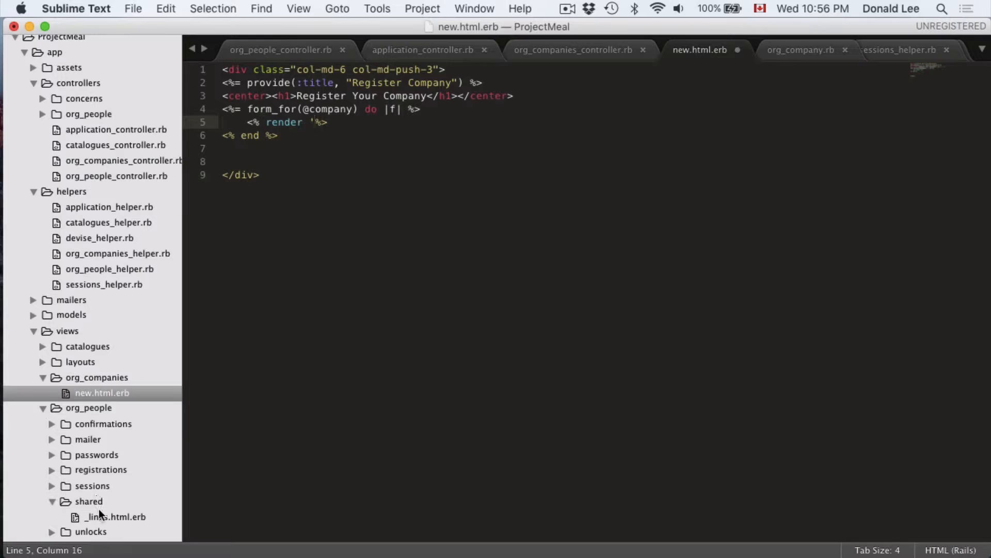
pyautogui.moveTo(973, 414)
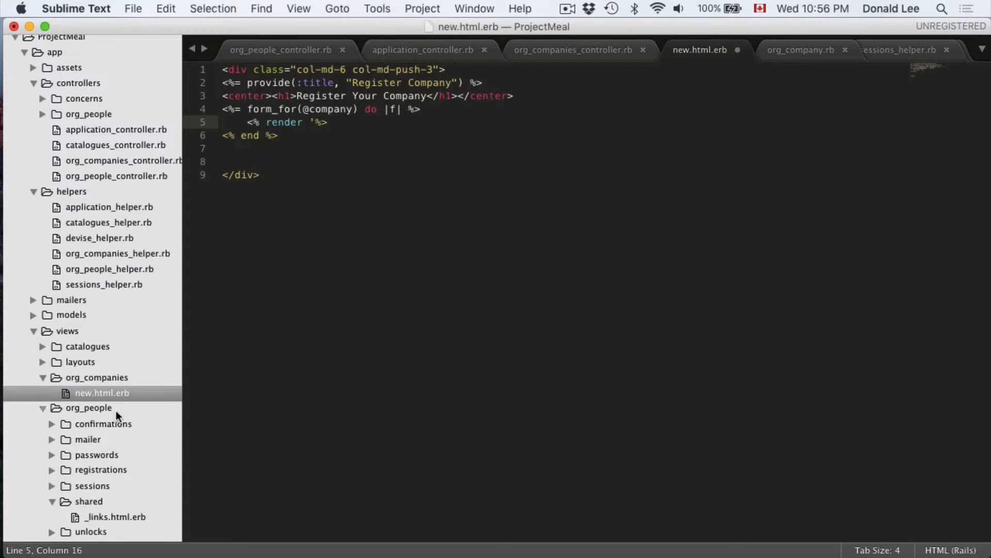
# Step: Review the shared _error_messages.html.erb partial from the sidebar
pyautogui.scroll(-3)
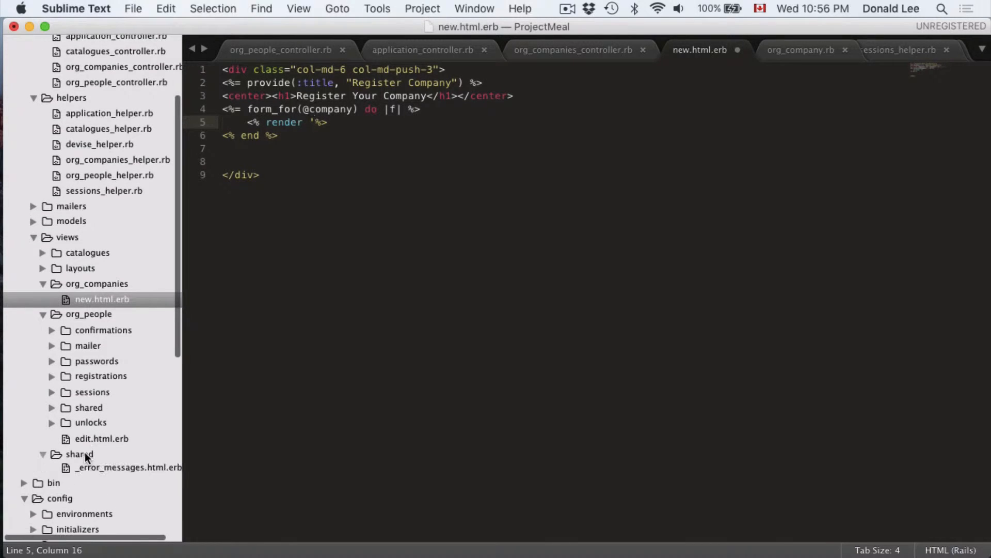
pyautogui.click(128, 467)
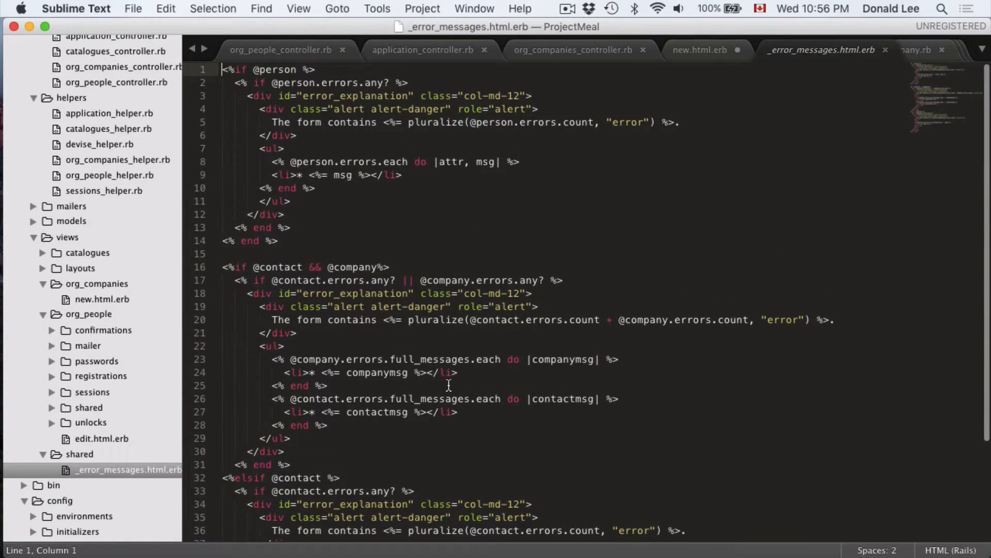
pyautogui.scroll(-3)
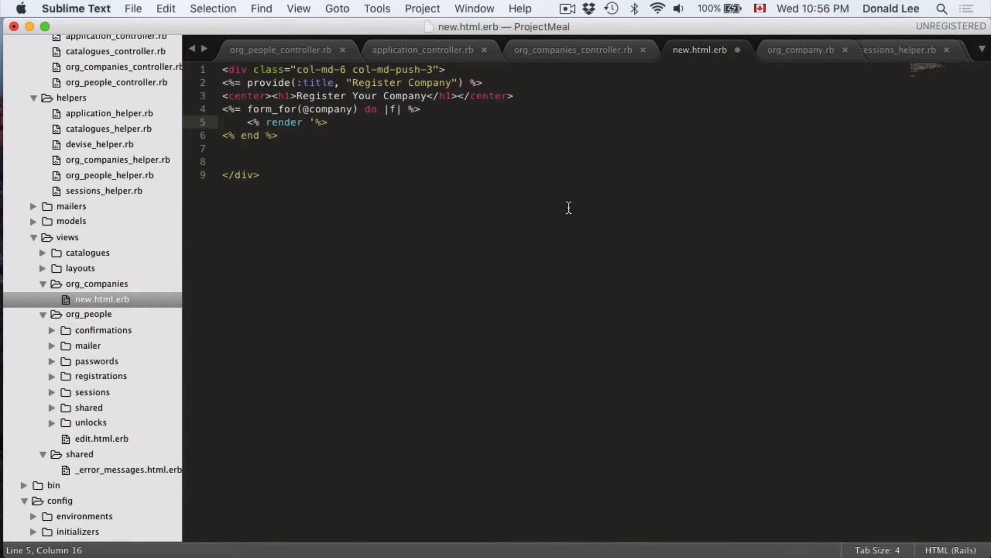
# Step: Complete the render 'shared/error_messages' line in the form
pyautogui.write('share')
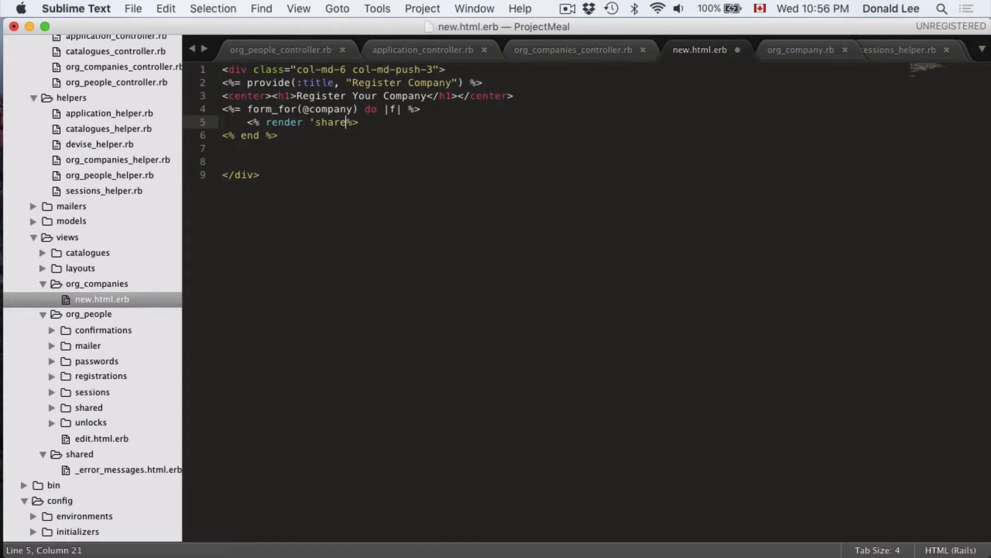
pyautogui.write("d/'")
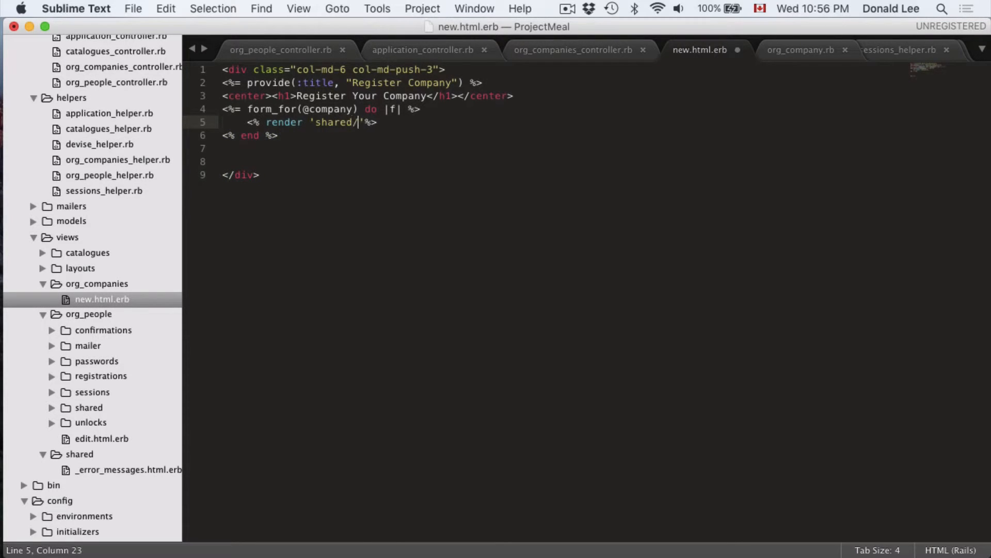
pyautogui.write('error_messages')
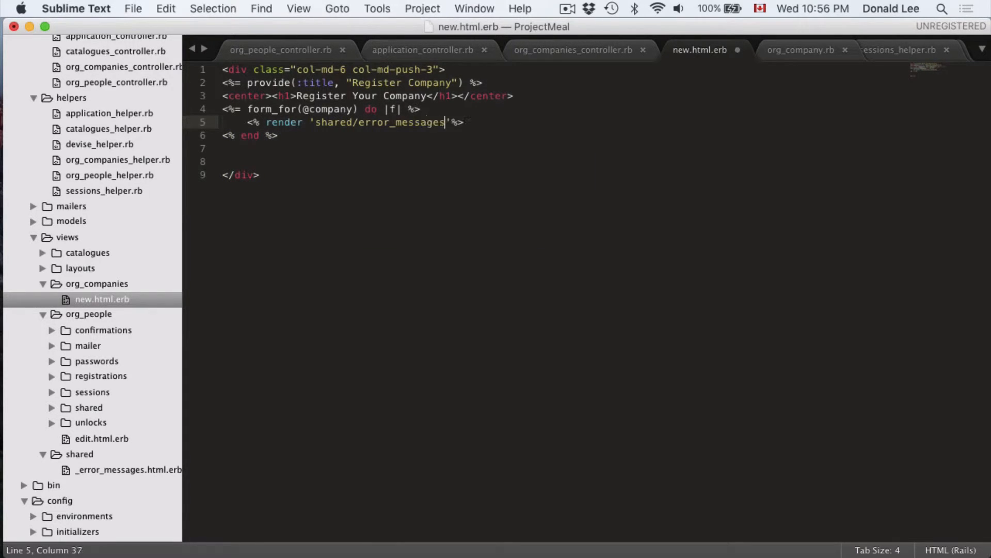
pyautogui.press('enter')
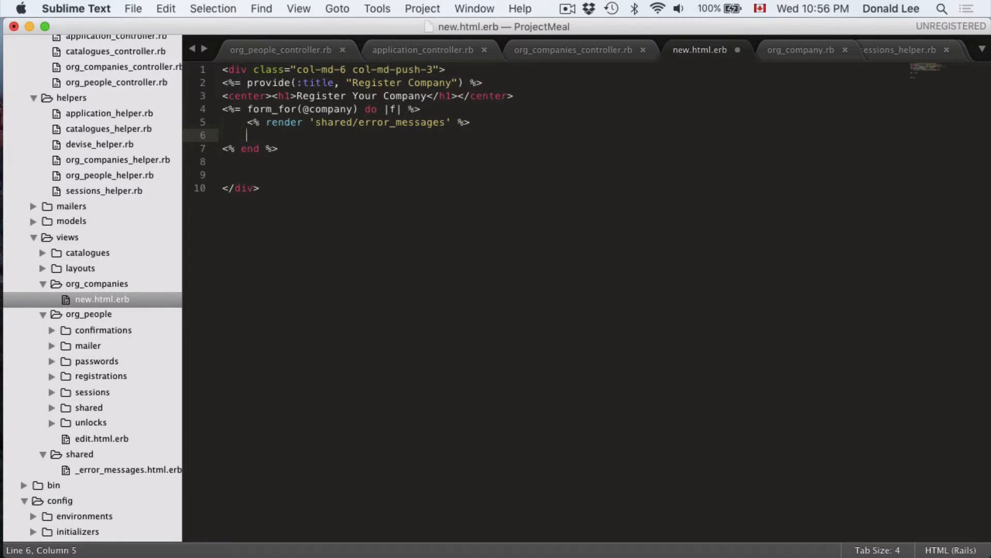
# Step: Add an f.text_field :name line with placeholder "Company Name" and class form-control
pyautogui.write('<%=')
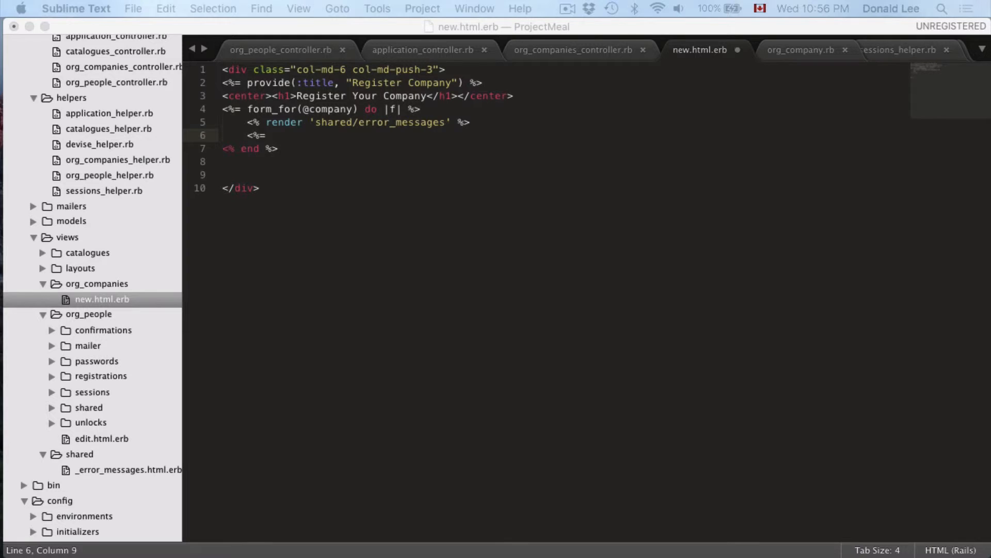
pyautogui.press('cmd+c')
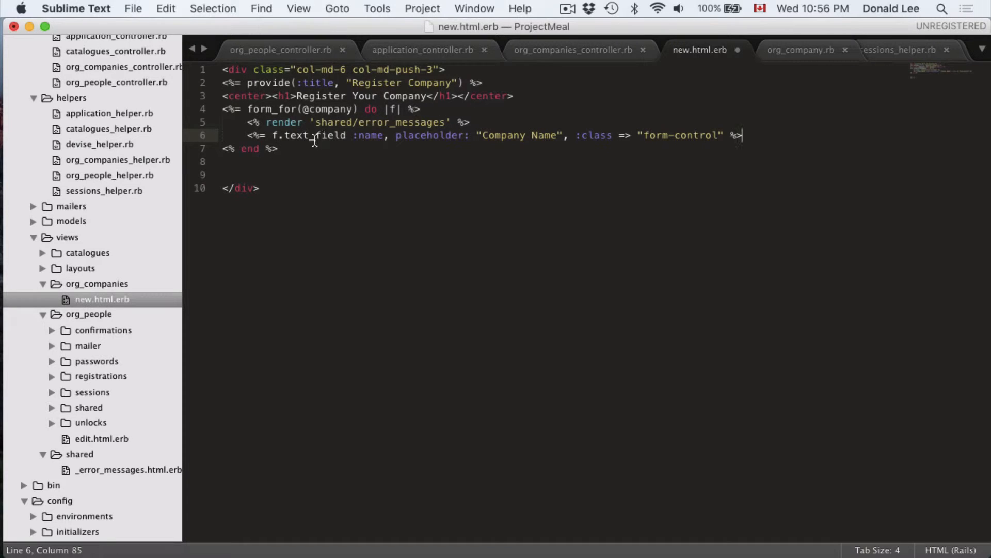
pyautogui.moveTo(371, 138)
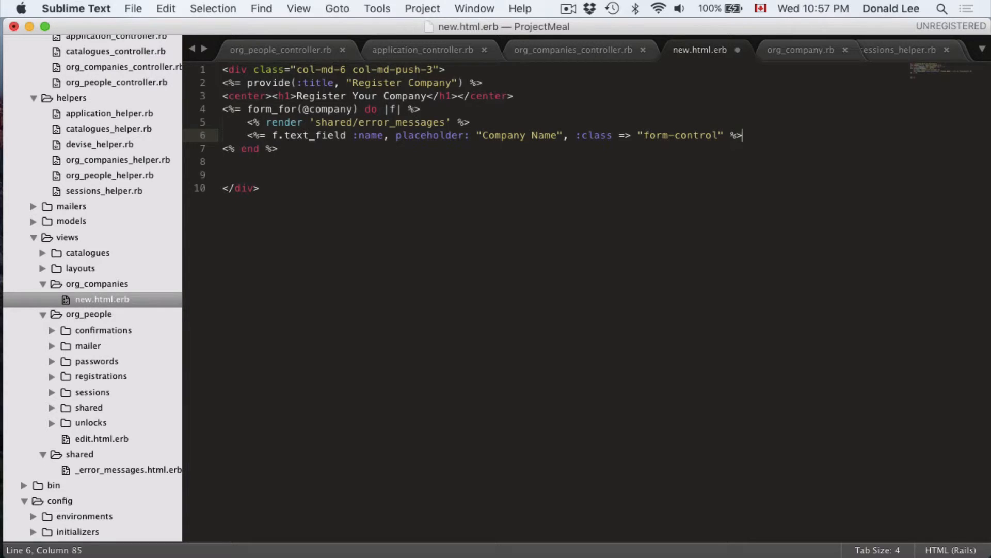
pyautogui.press('enter')
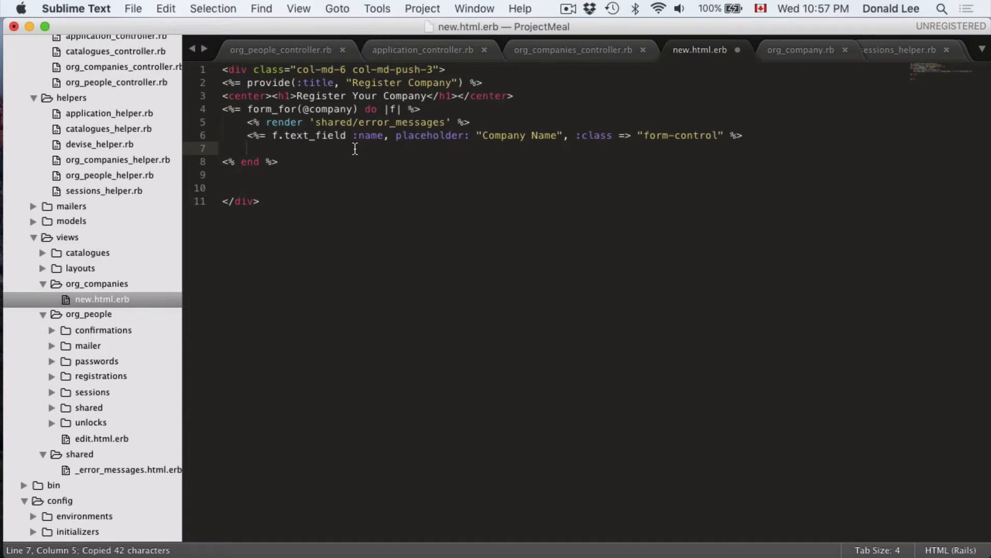
# Step: Add an f.hidden_field :typ_fee_id line with value 1
pyautogui.write('<%= f.hidden_field :typ_fee_id, value: 1%>')
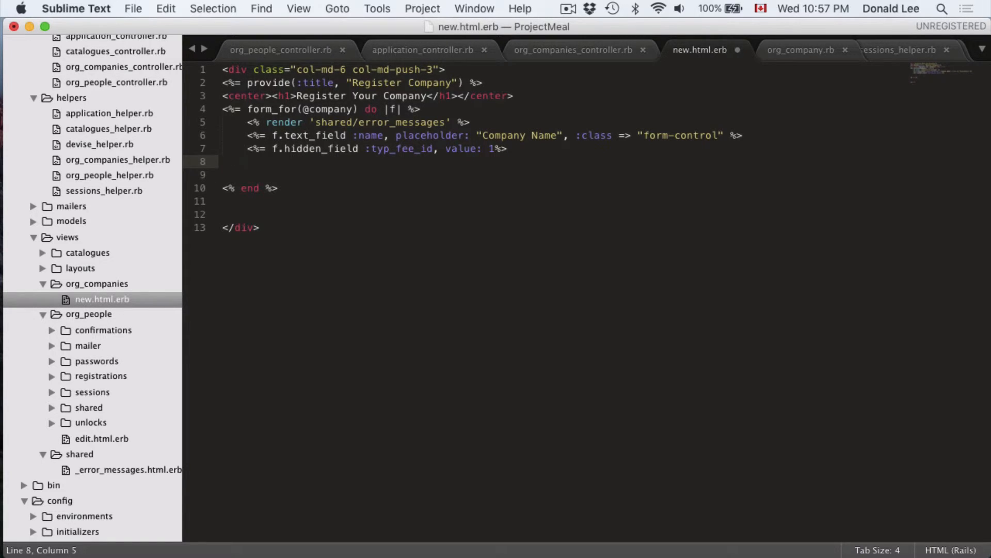
# Step: Add an empty f.fields_for :typ_companies do |company| block with its end tag
pyautogui.write('<')
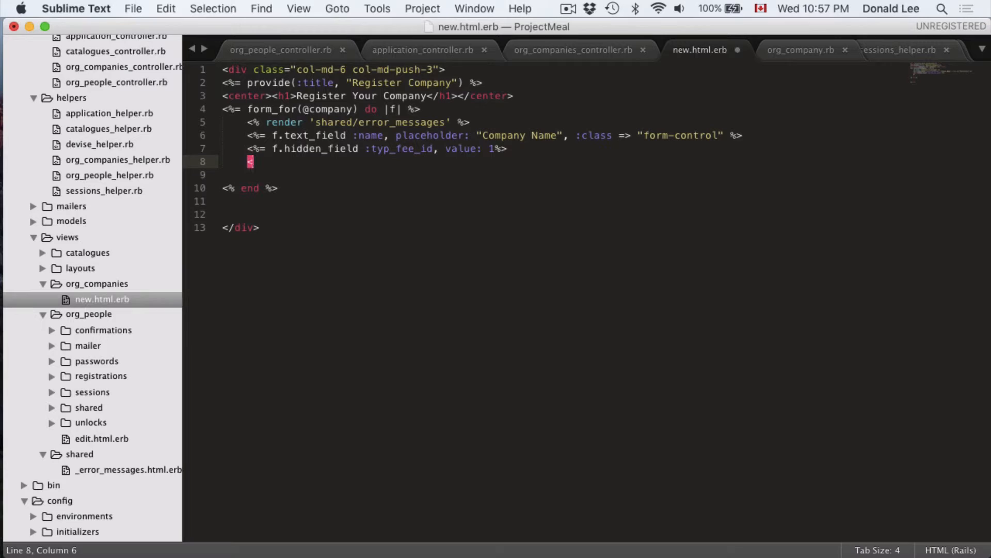
pyautogui.write('%%>')
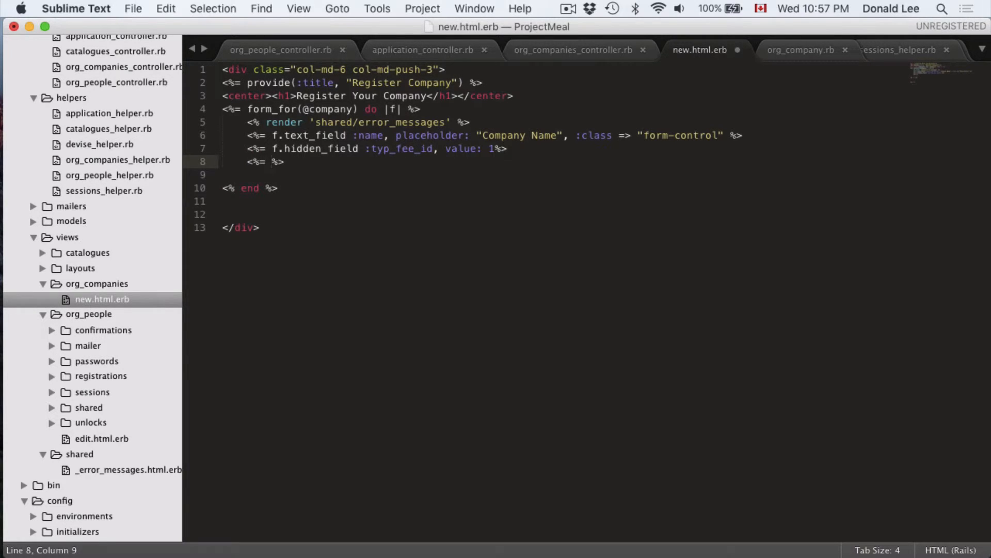
pyautogui.write('f.')
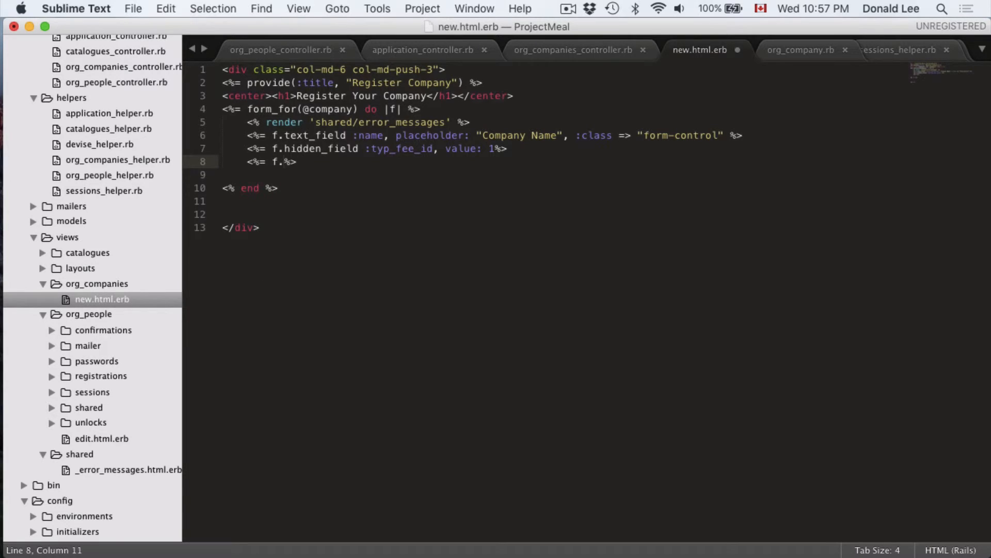
pyautogui.write('fields_for :typ_companies')
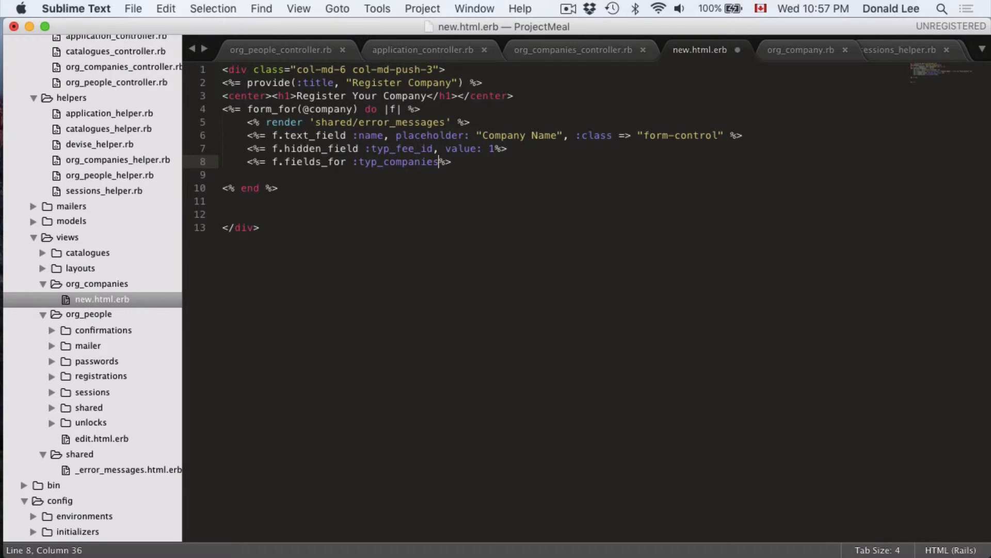
pyautogui.write('do |')
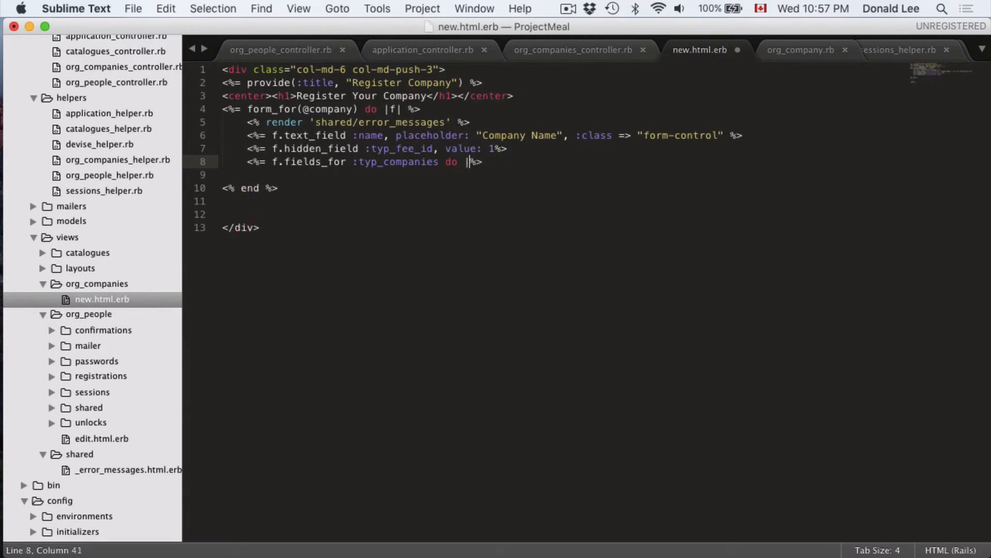
pyautogui.write('c|')
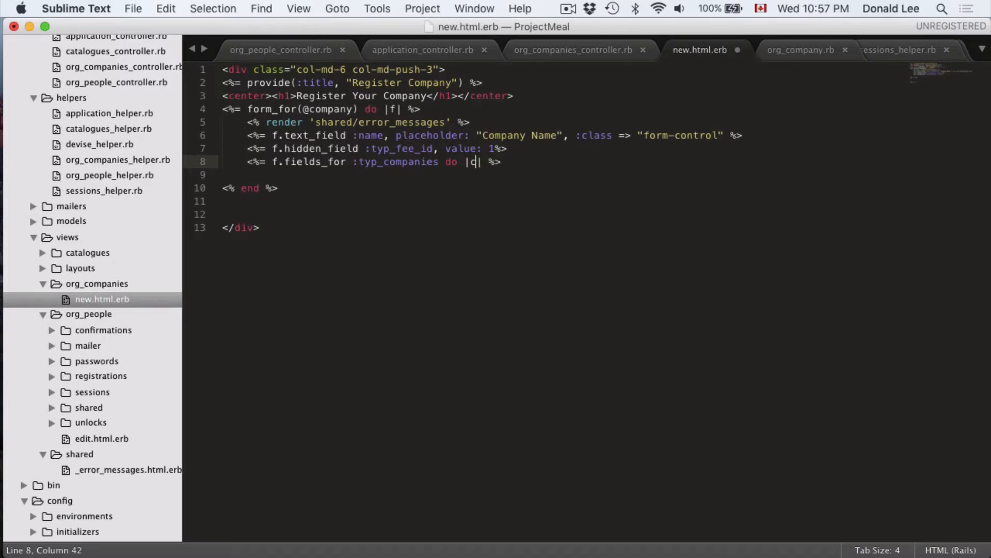
pyautogui.write('ompany')
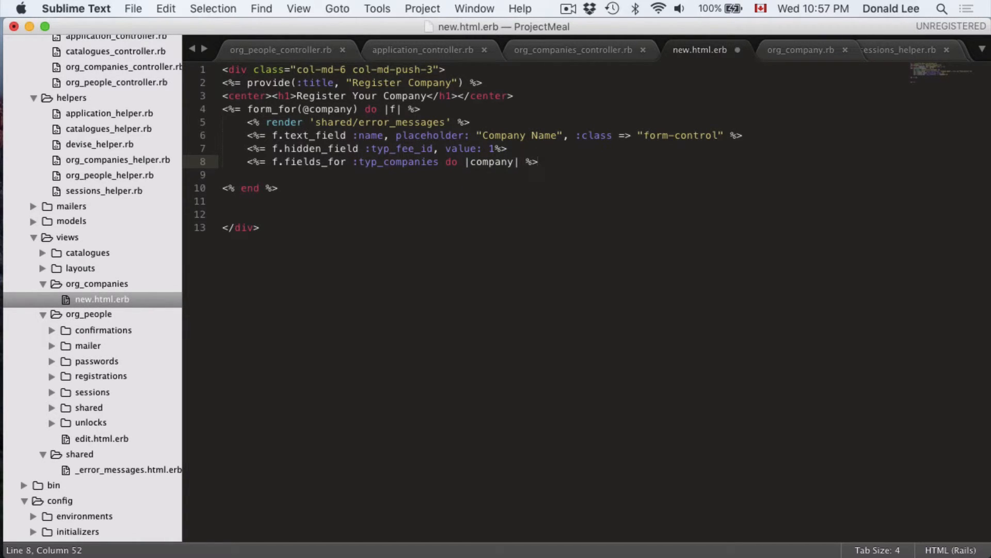
pyautogui.press('enter')
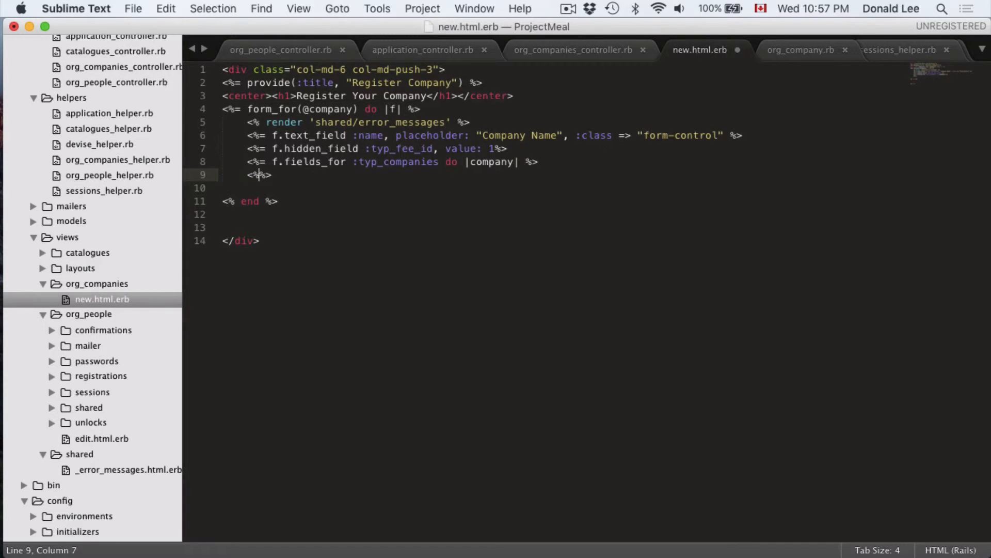
pyautogui.write('end')
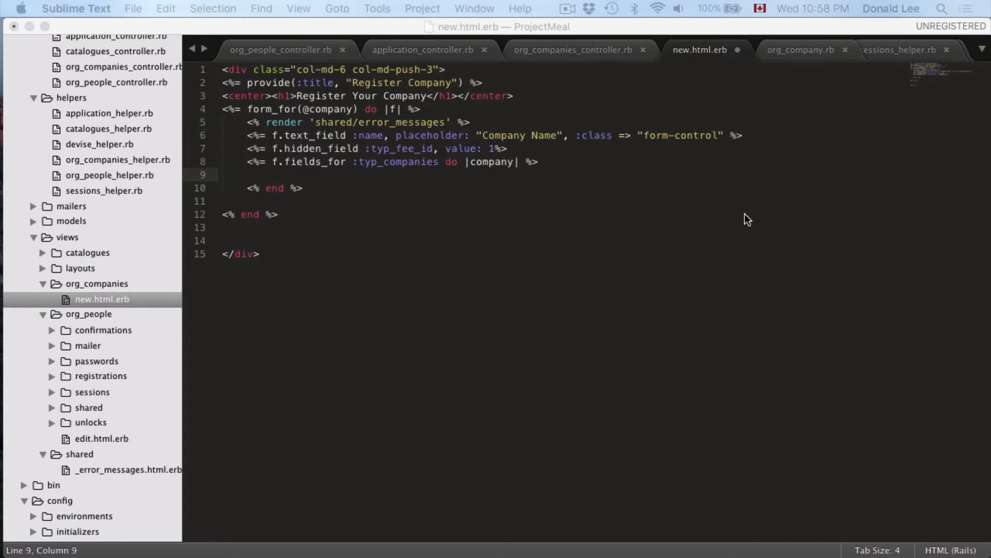
# Step: Write a collection_select :id listing TypCompany.order(:name) with :id and :name
pyautogui.write('<%= company')
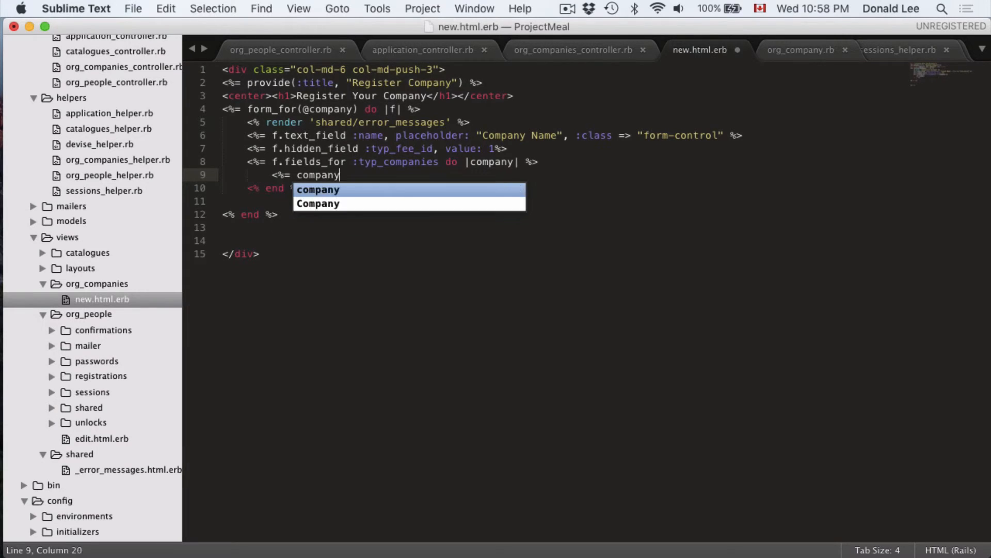
pyautogui.write('.collectio')
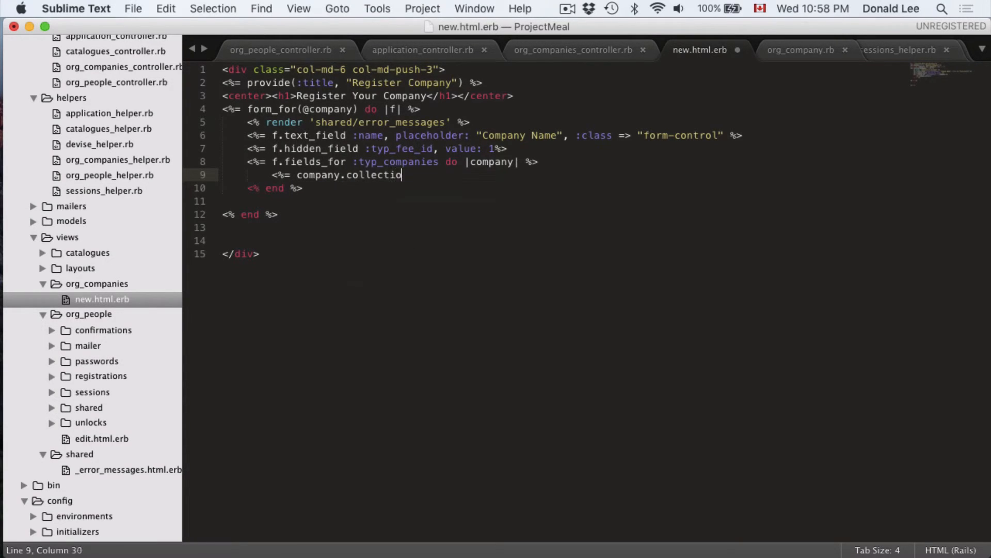
pyautogui.write('n_select :')
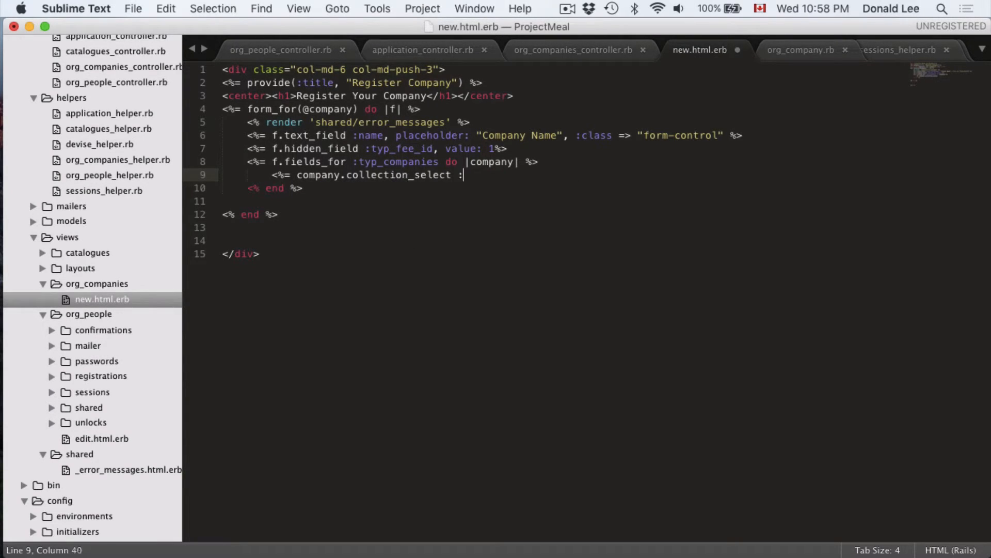
pyautogui.write('id, T')
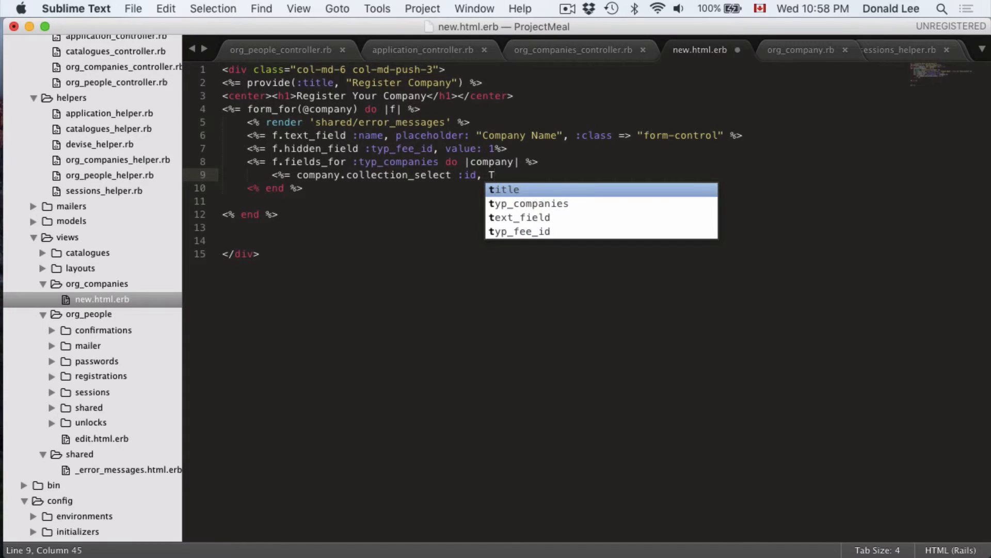
pyautogui.write('ypCompany.o')
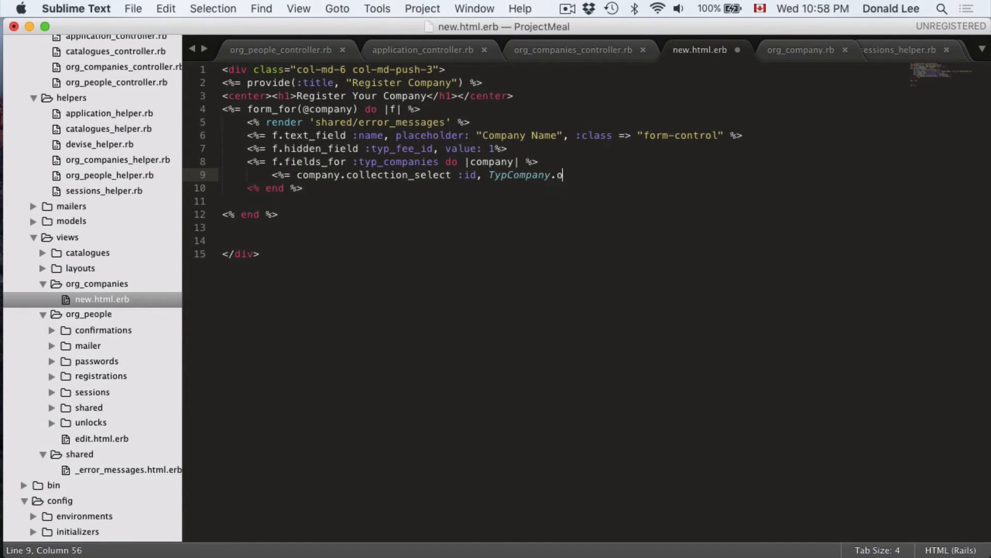
pyautogui.write('rder(:name)')
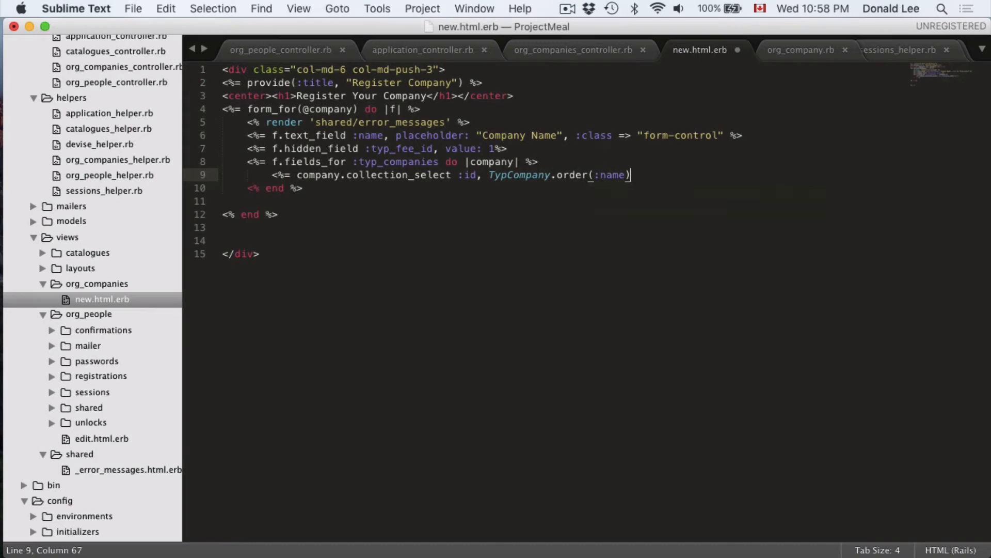
pyautogui.write(', :id')
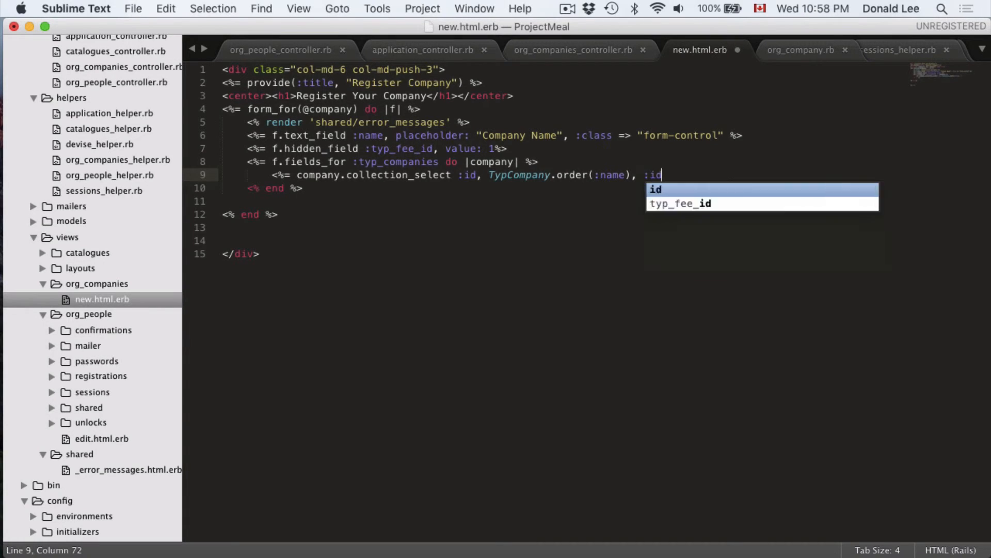
pyautogui.write(',')
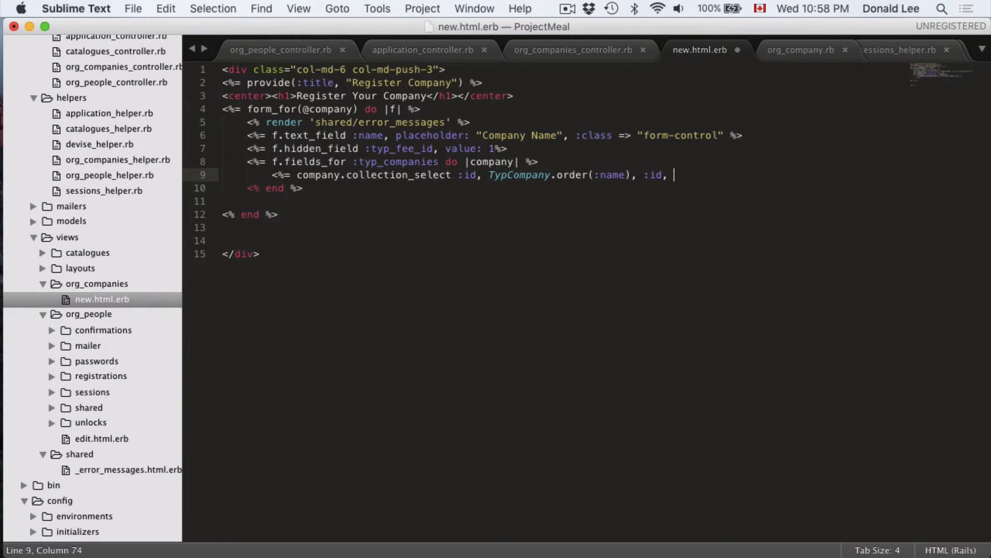
pyautogui.write(':name')
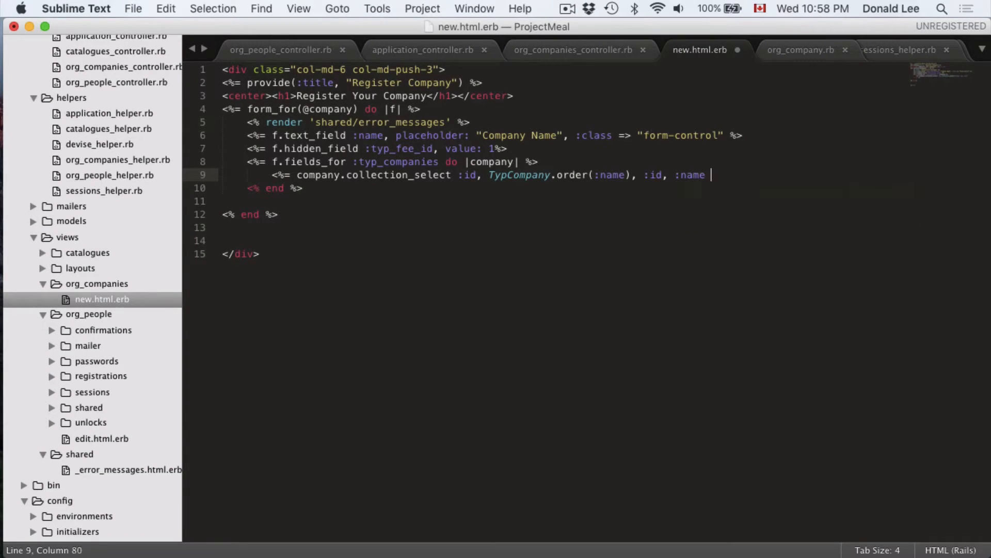
# Step: Add prompt "Please Select Company Type", selected typ_company_id and class form-control options
pyautogui.write('{')
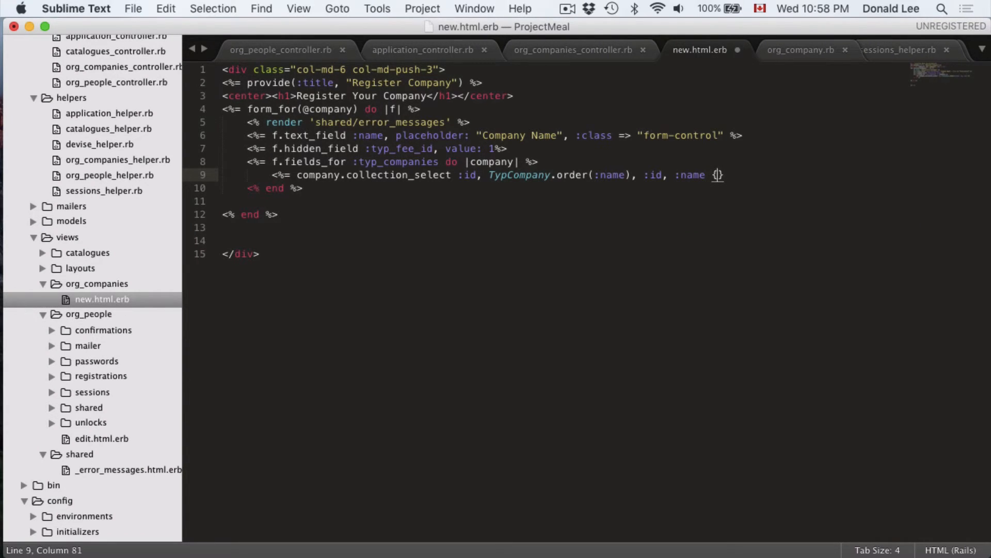
pyautogui.write('prompt')
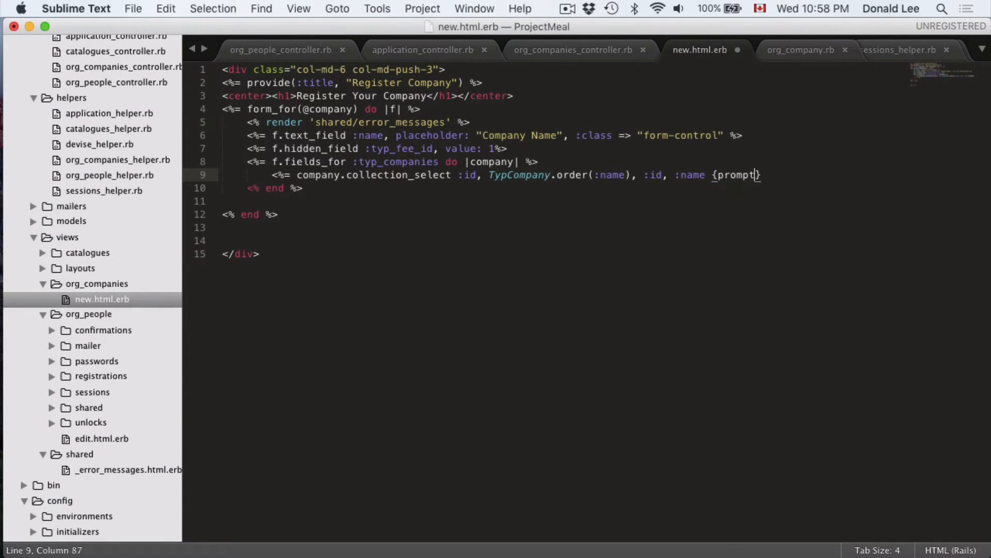
pyautogui.write(': "Ple')
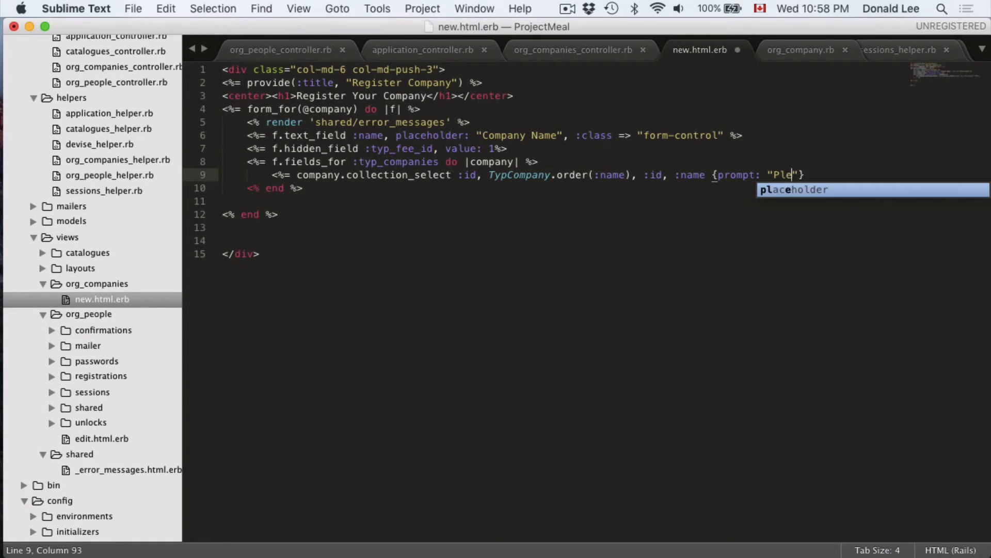
pyautogui.write('ase Select C')
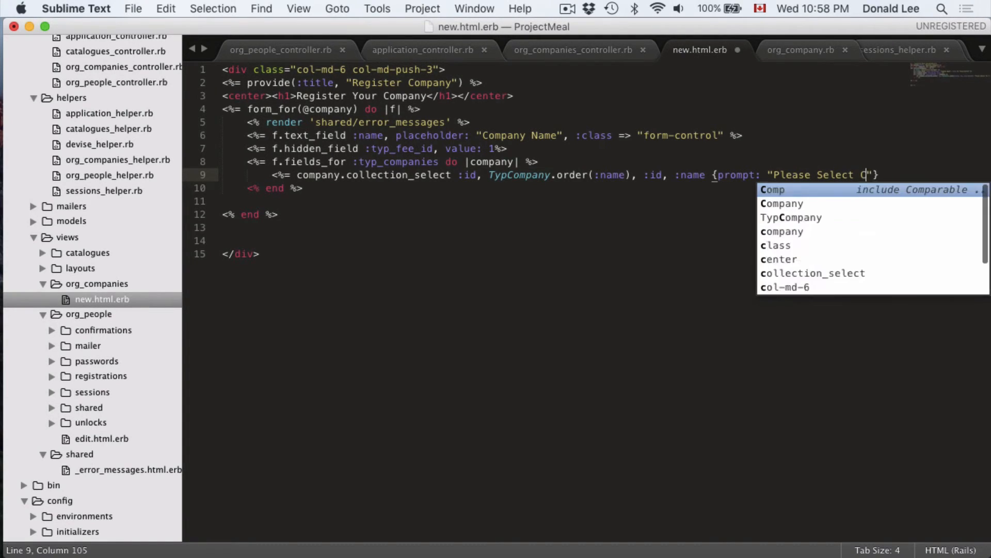
pyautogui.write('ompany Type,')
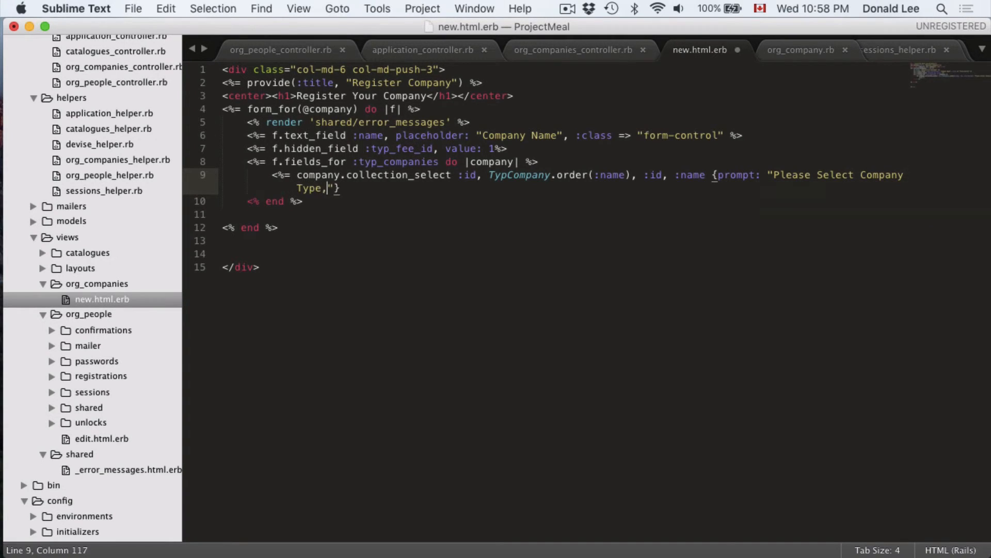
pyautogui.write('selec')
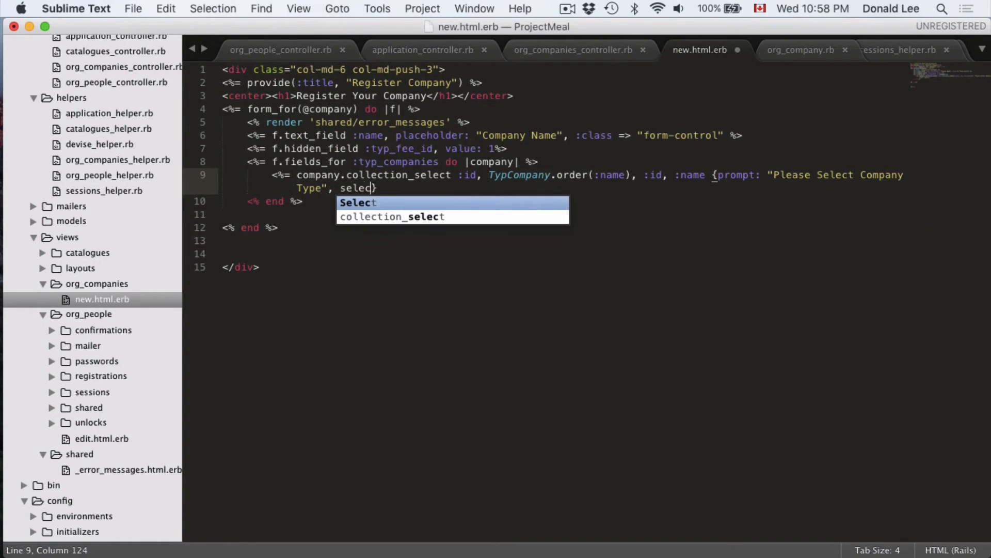
pyautogui.write('ted:')
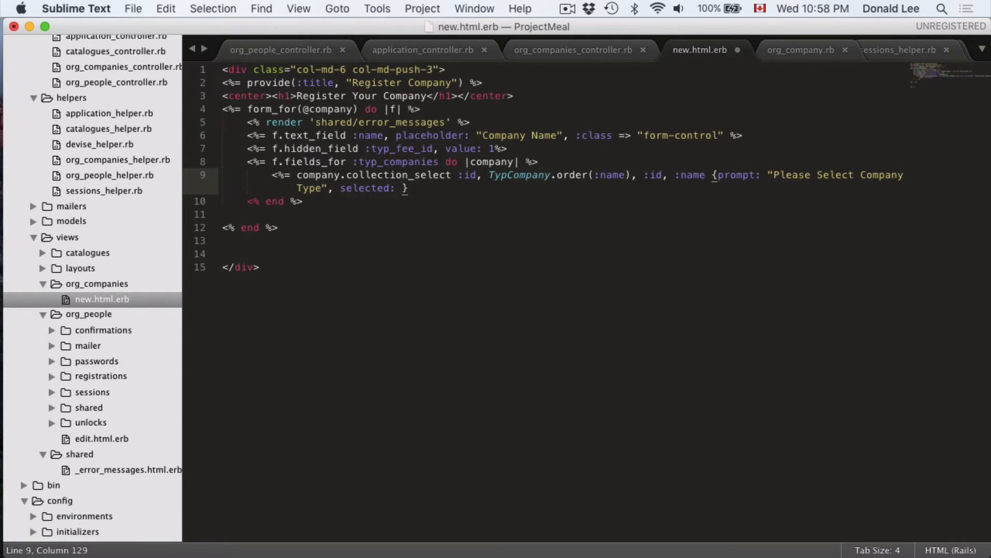
pyautogui.write('@coma')
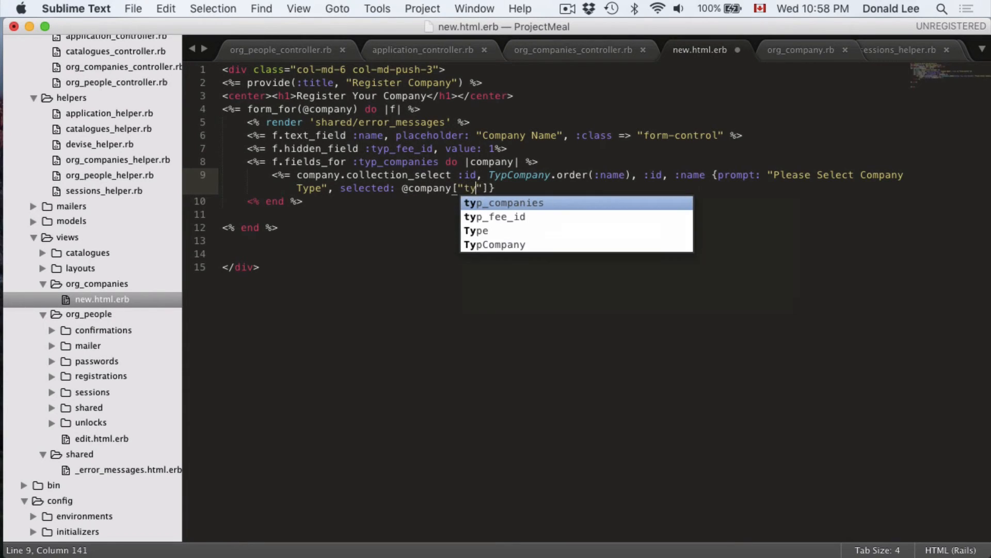
pyautogui.write('p_company_id')
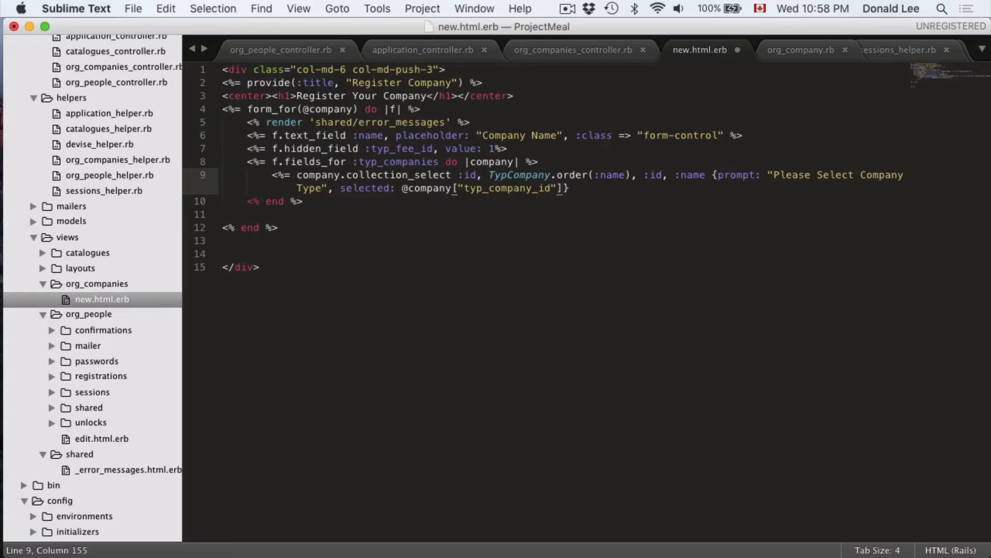
pyautogui.write(', {}')
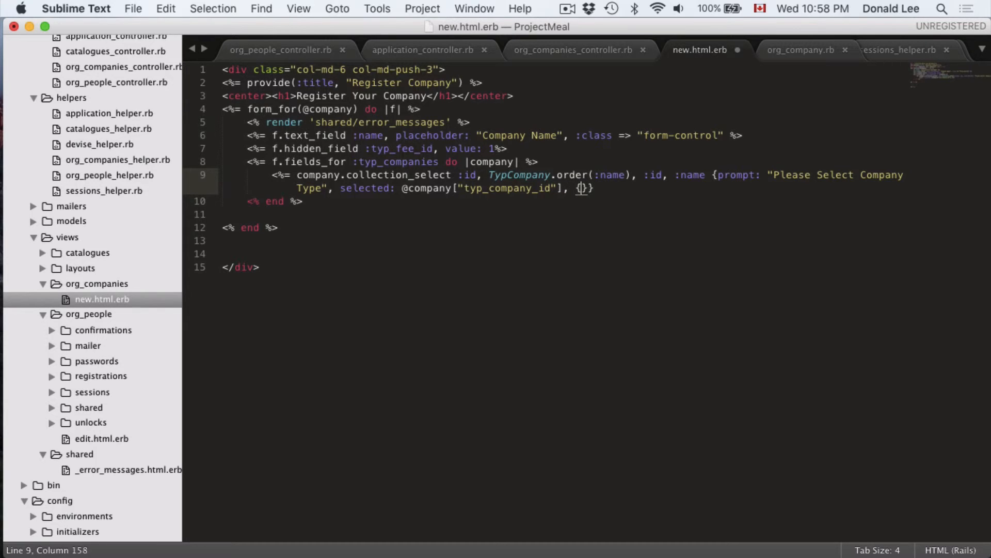
pyautogui.write(':class =')
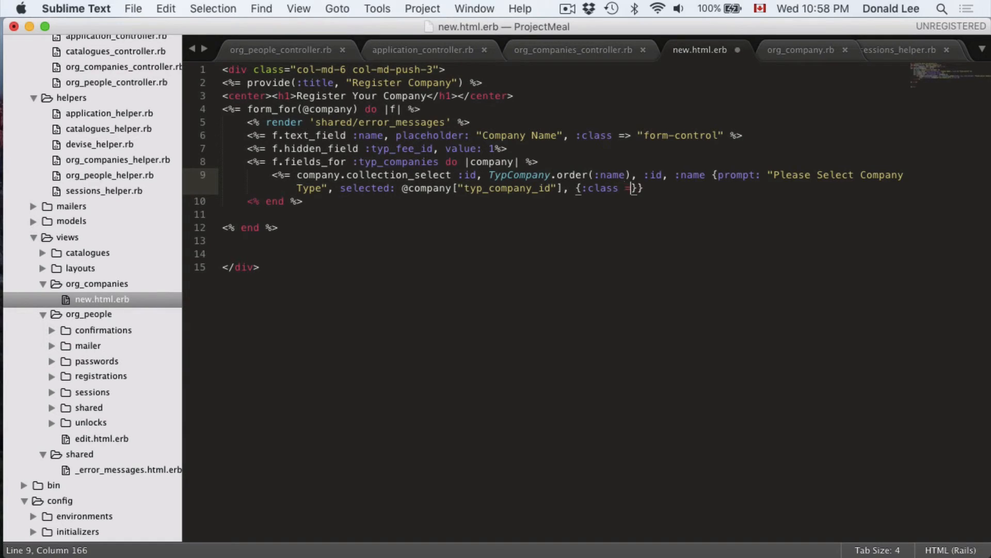
pyautogui.write('"form-control"')
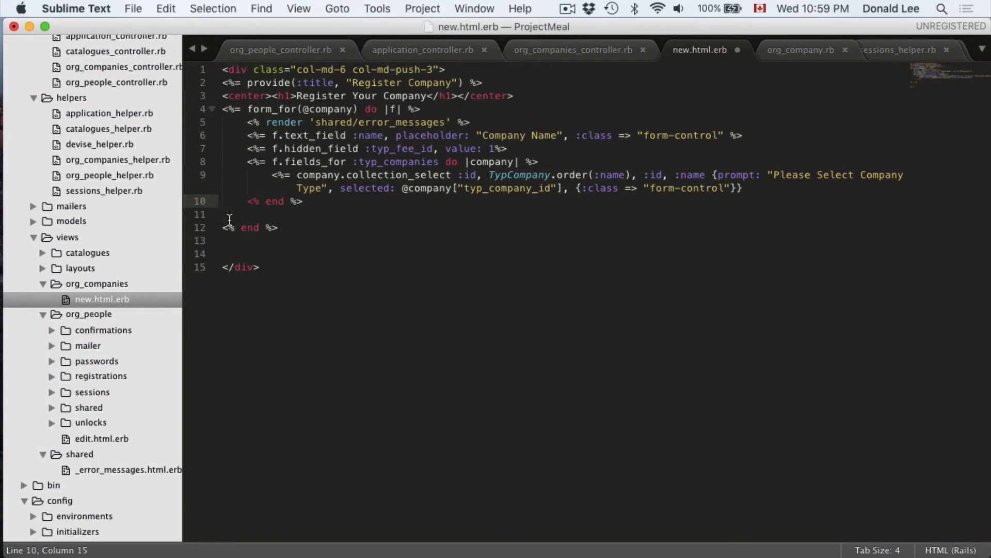
# Step: Close the dropdown's ERB tag and render 'layouts/companyfields' passing f: f after the fields block
pyautogui.click(750, 188)
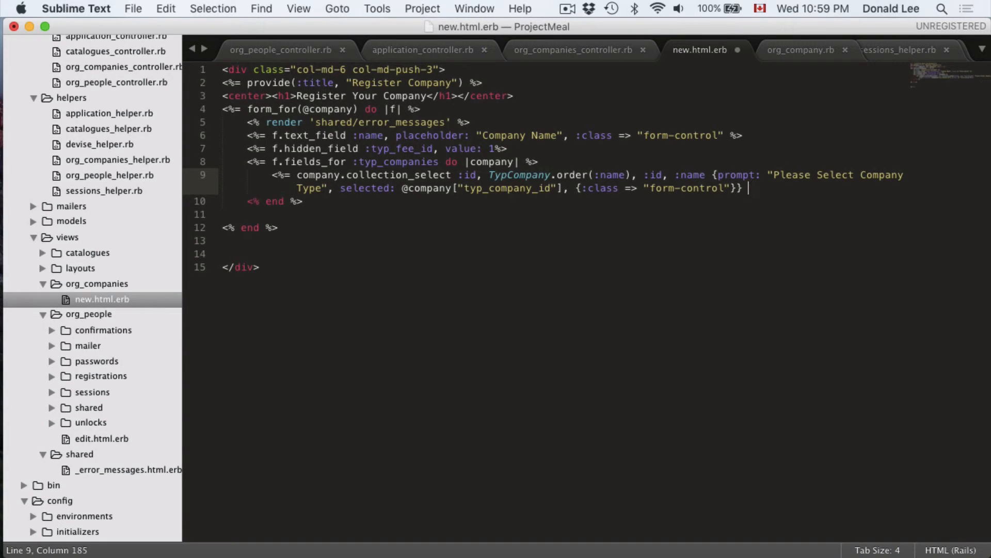
pyautogui.write('%>')
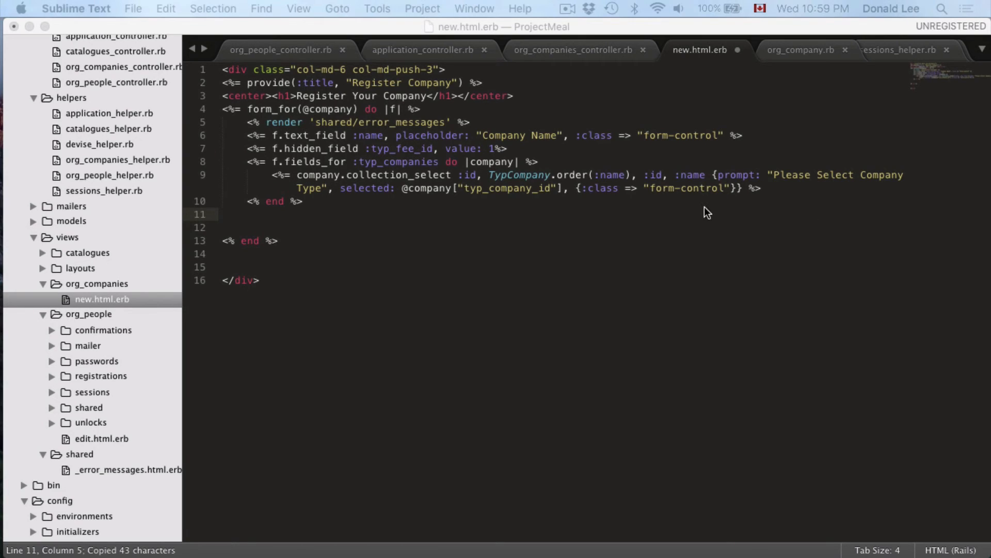
pyautogui.write("<%= render 'layouts/companyfields', f: f %>")
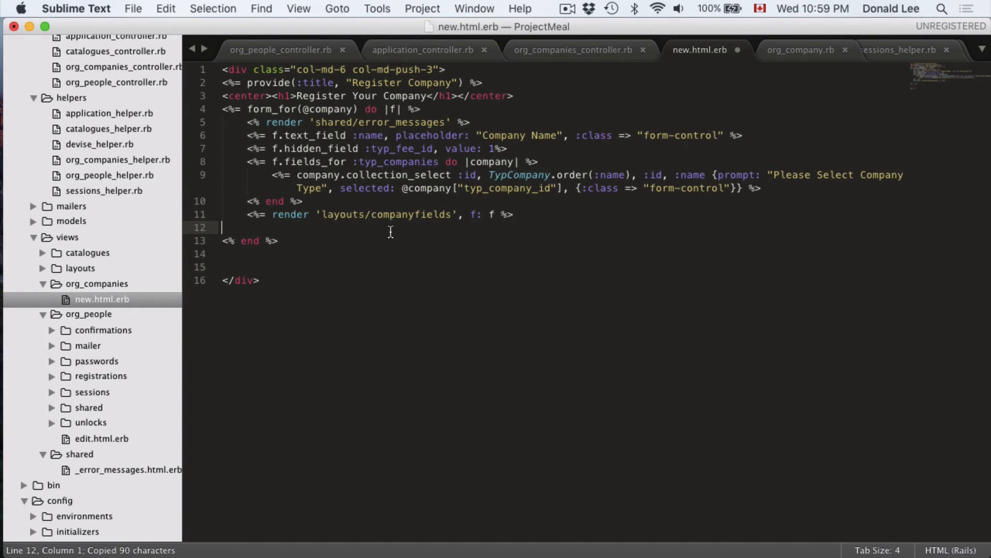
# Step: Add the f.text_area :description with "Description" placeholder and form-control class, plus Register submit with btn btn-large btn-primary
pyautogui.write('<%= f.text_area :description, placeholder: "Description", :class => "form-control" %>')
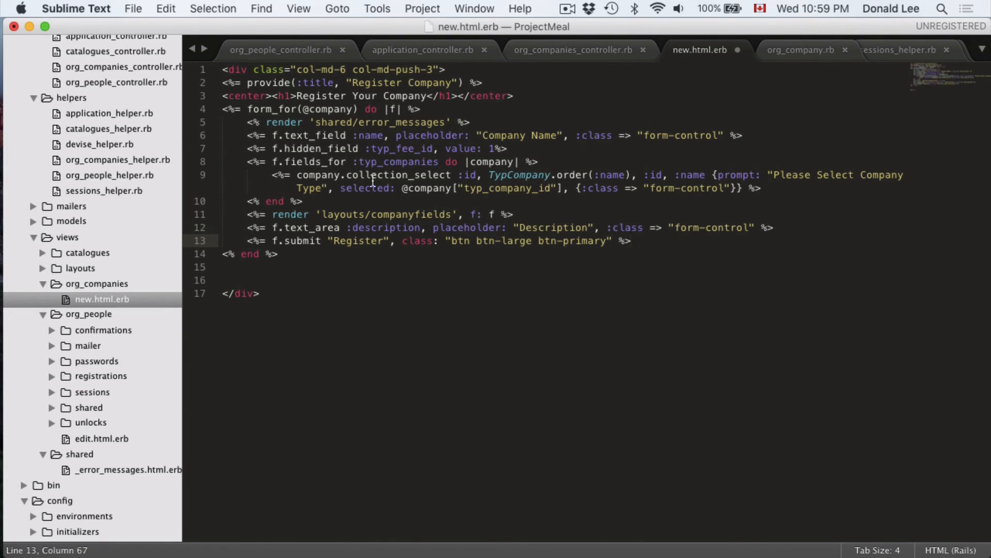
pyautogui.doubleClick(396, 175)
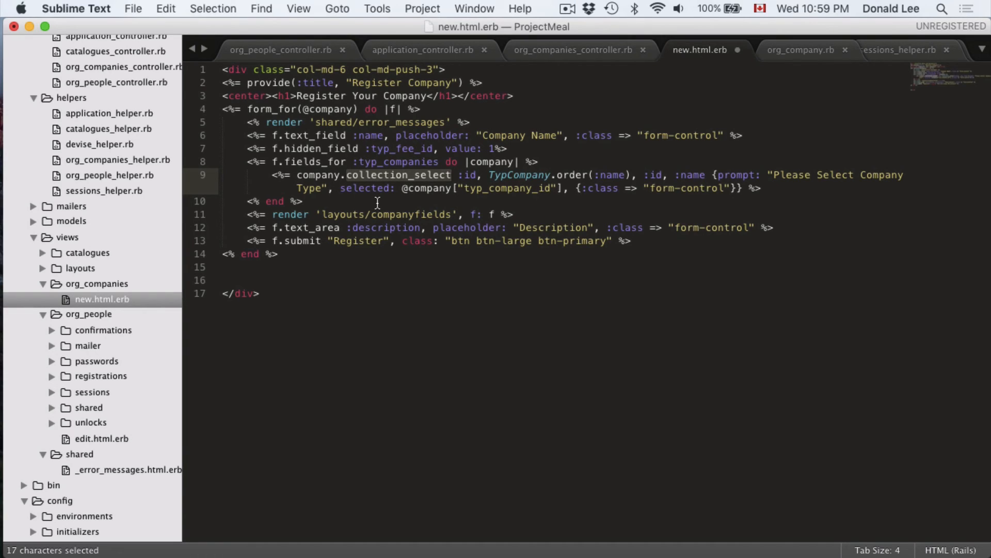
# Step: Clear the collection_select selection and save new.html.erb
pyautogui.click(308, 202)
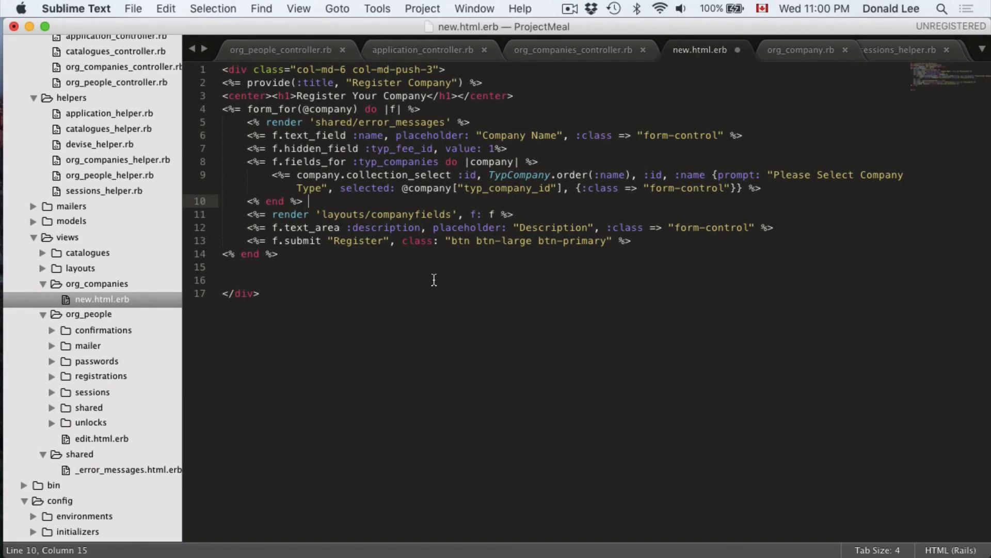
pyautogui.press('cmd+s')
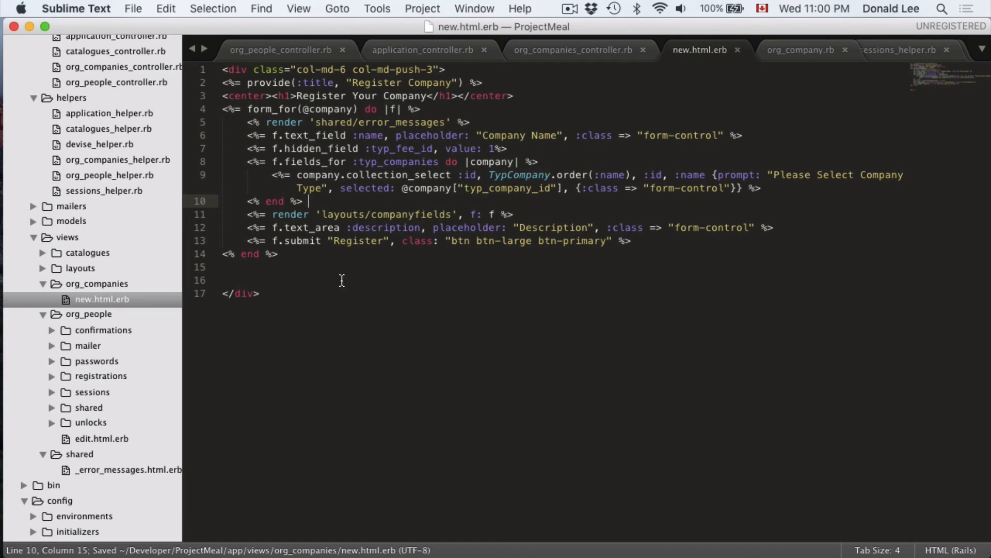
pyautogui.click(343, 277)
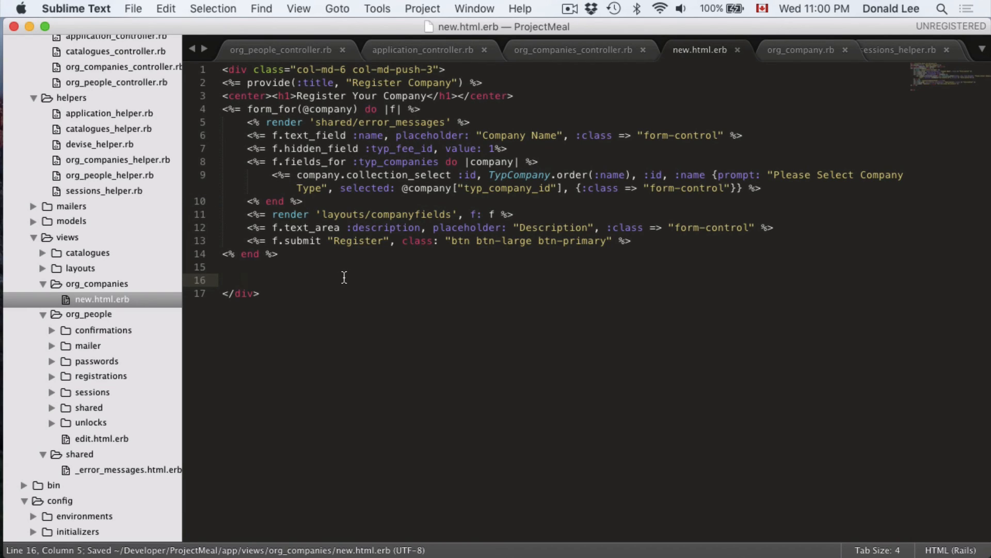